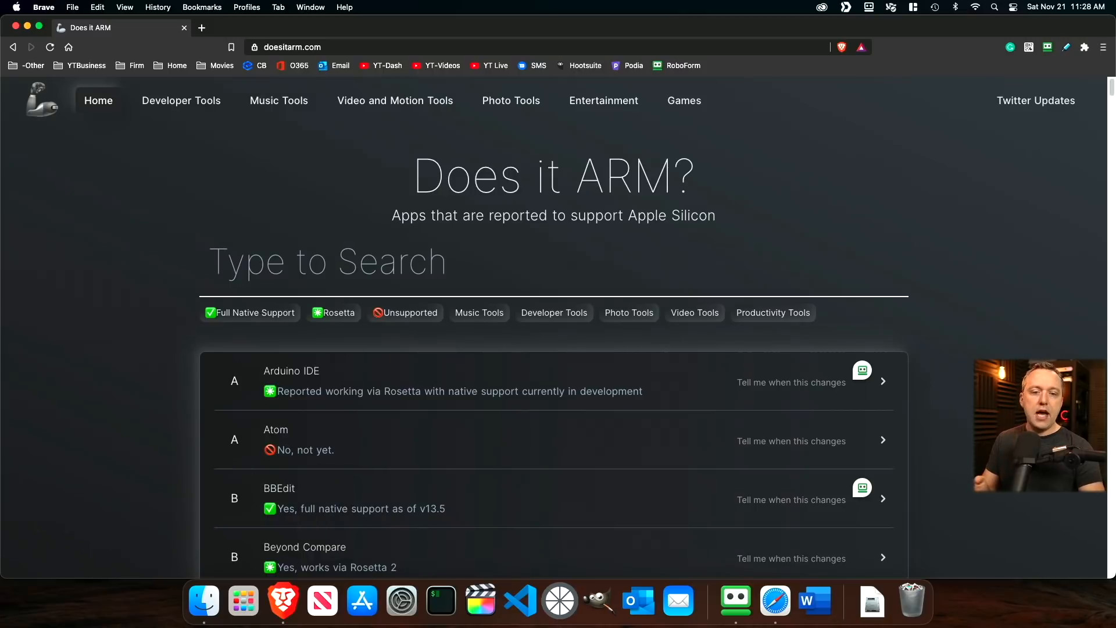
Step: Browse the app compatibility list in Brave, searching it for 'VS'
scroll("down", 3)
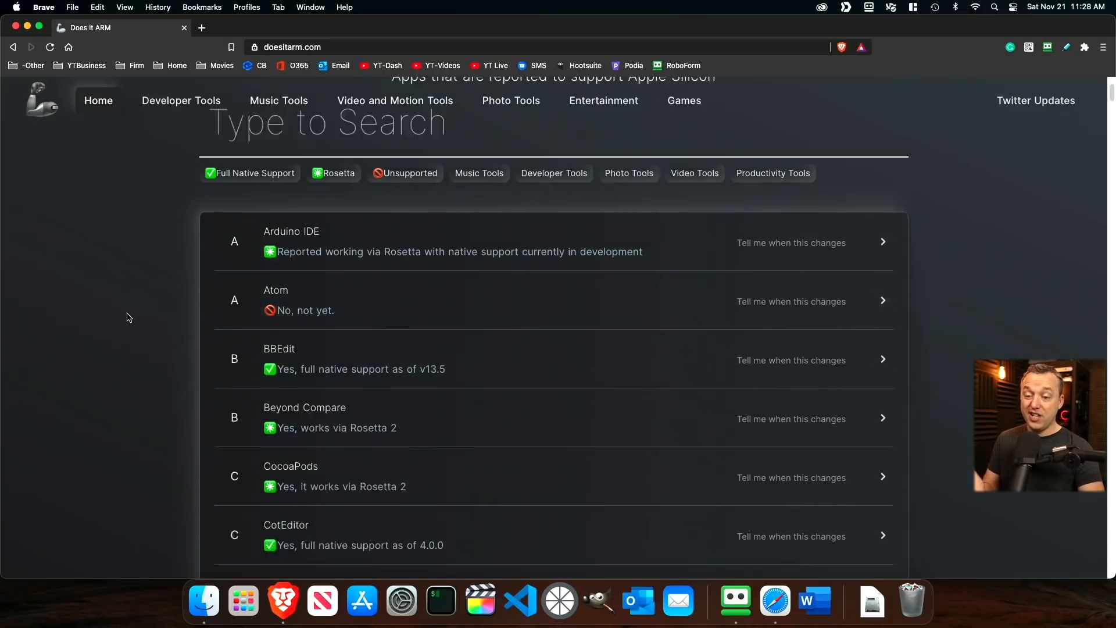
scroll("down", 3)
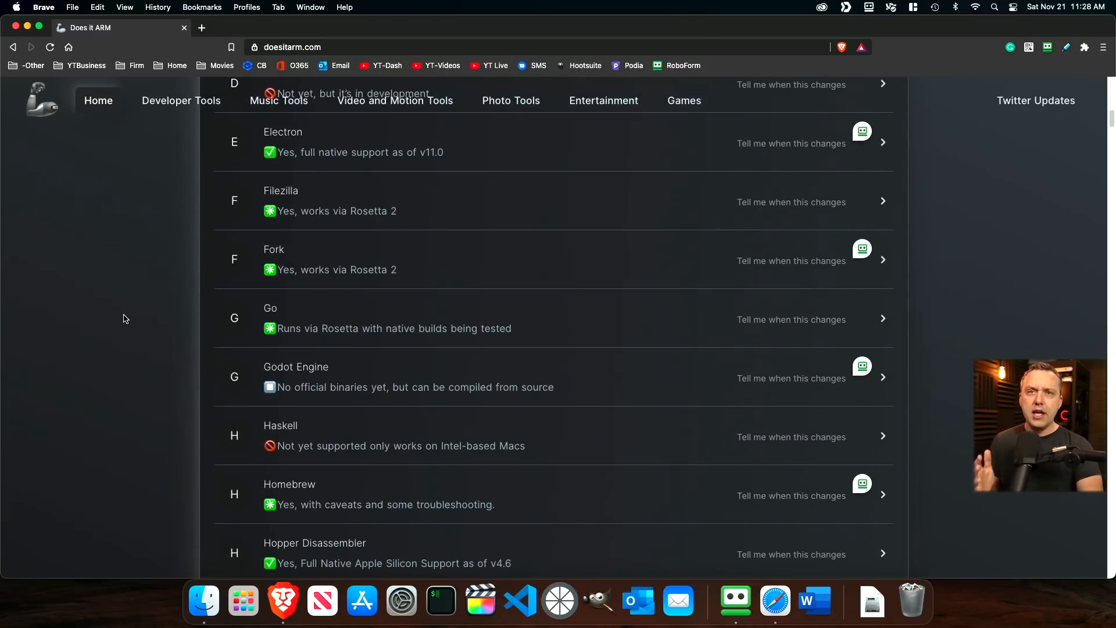
scroll("down", 3)
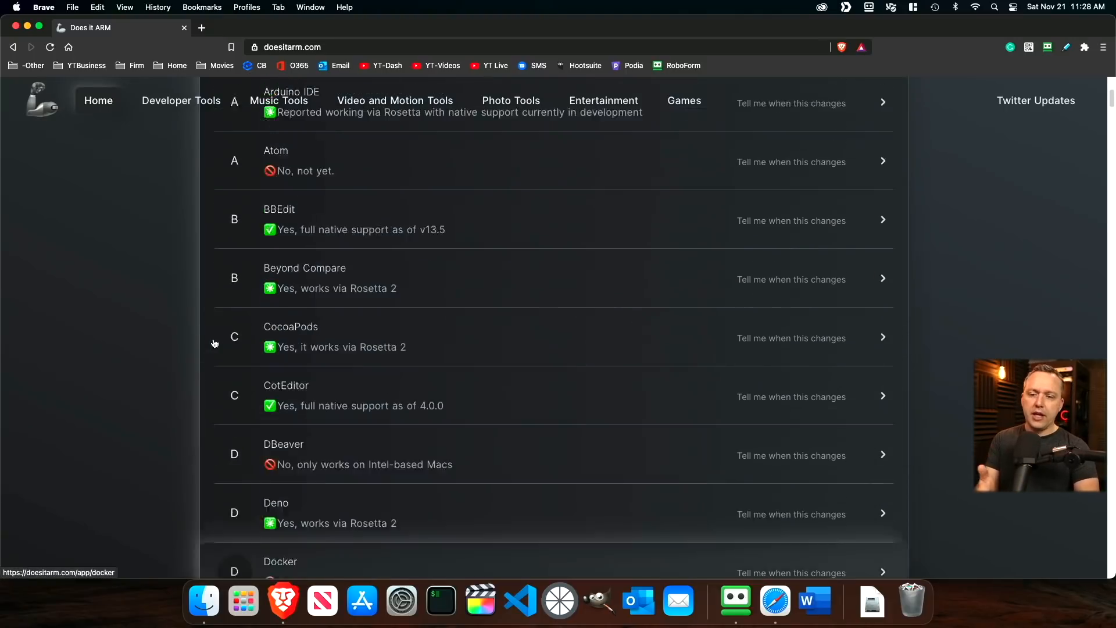
scroll("up", 3)
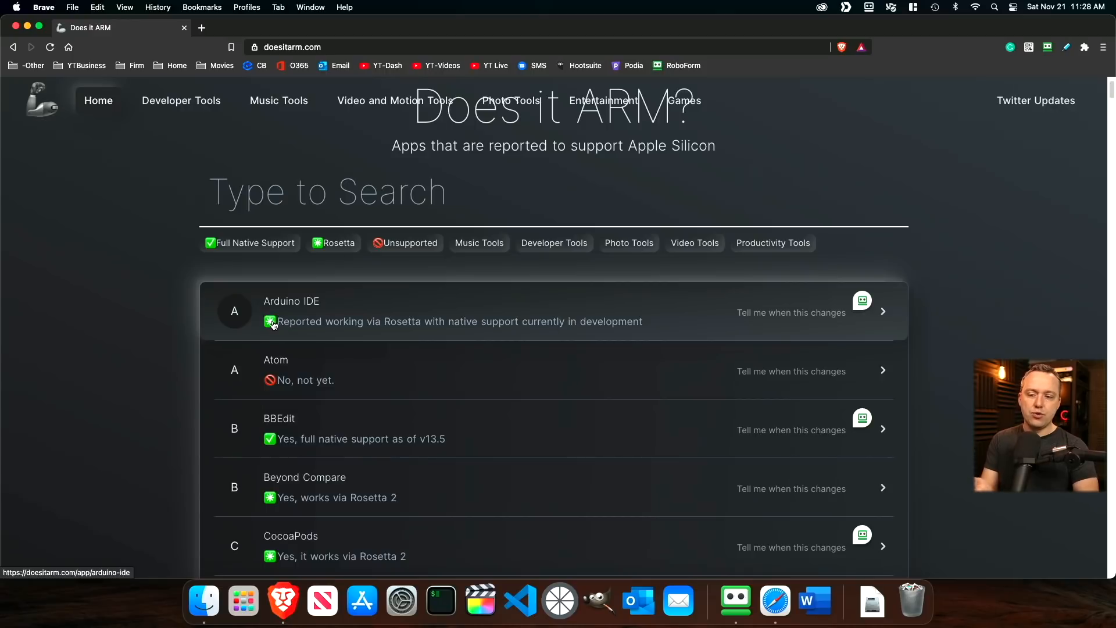
mouse_move(272, 444)
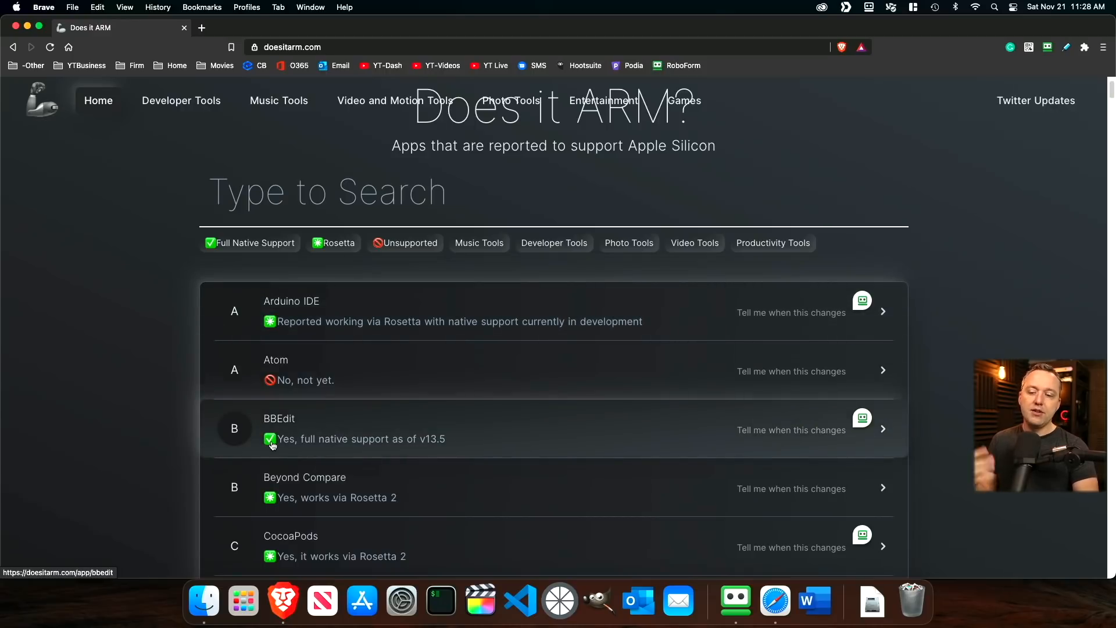
mouse_move(270, 385)
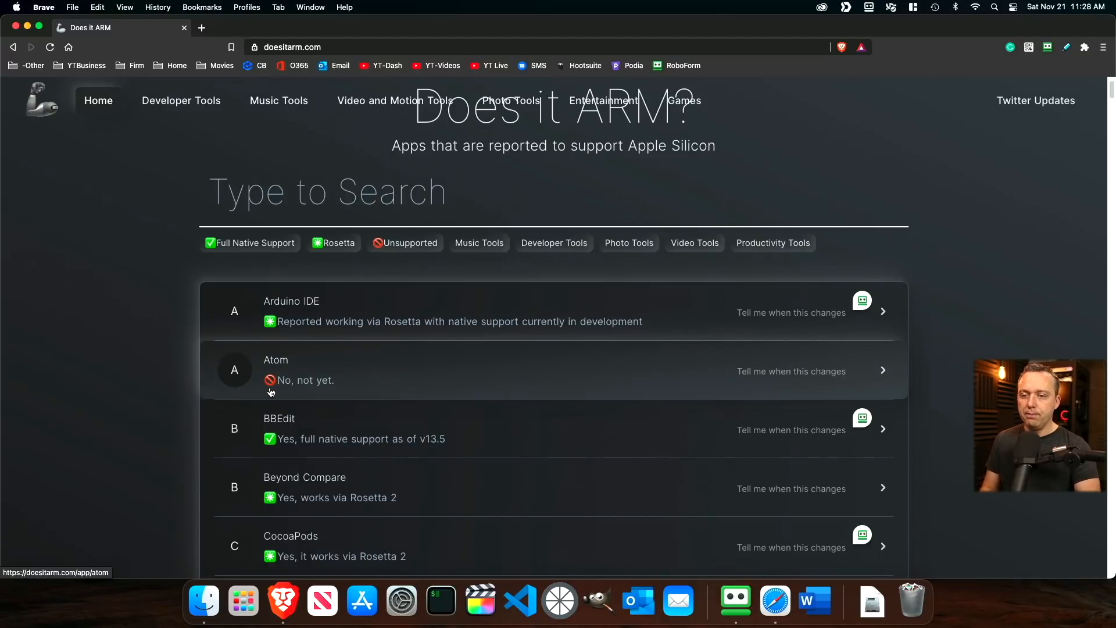
mouse_move(341, 348)
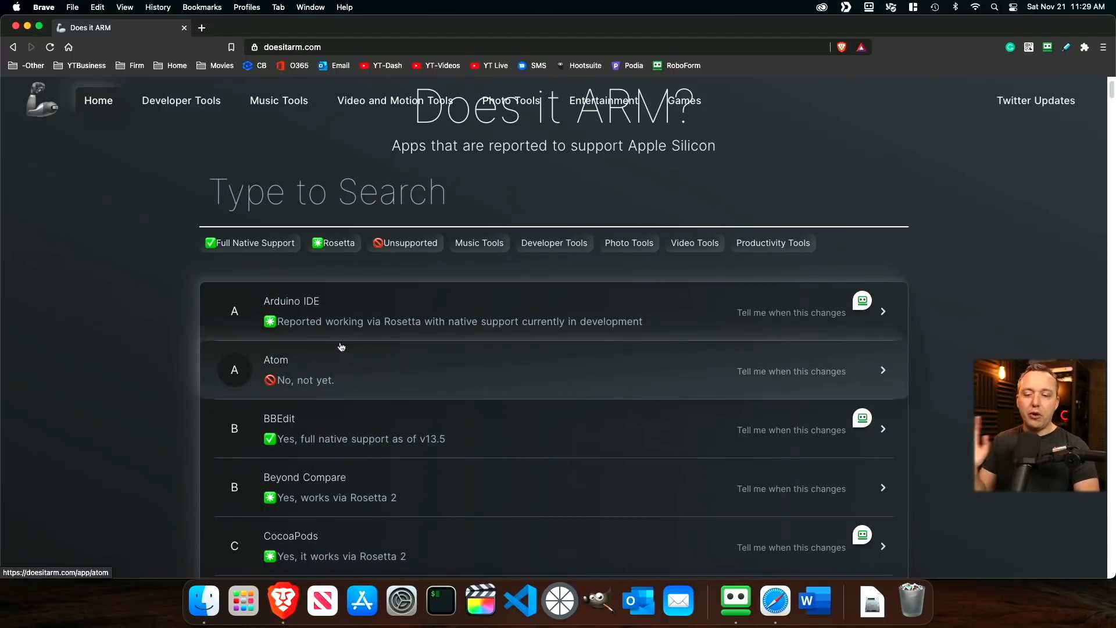
type("VS")
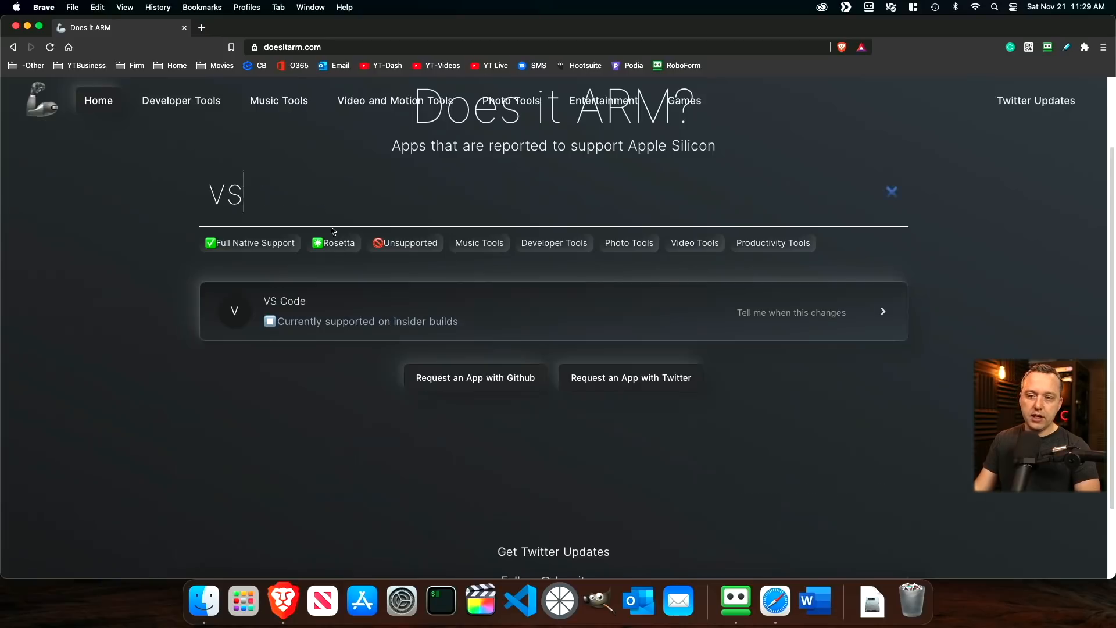
scroll("down", 3)
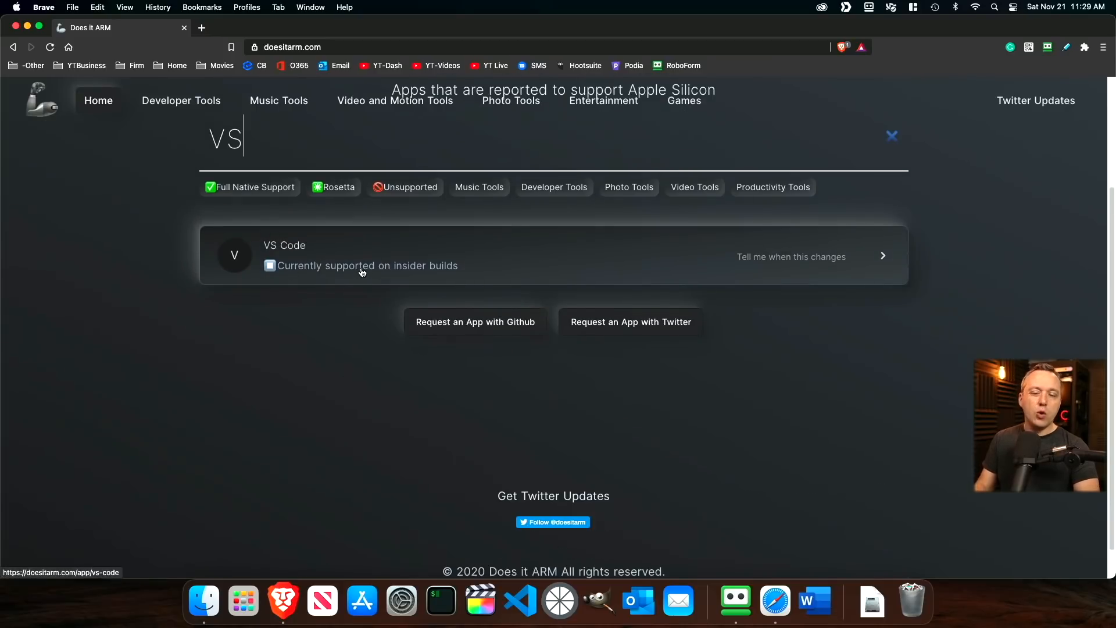
mouse_move(519, 600)
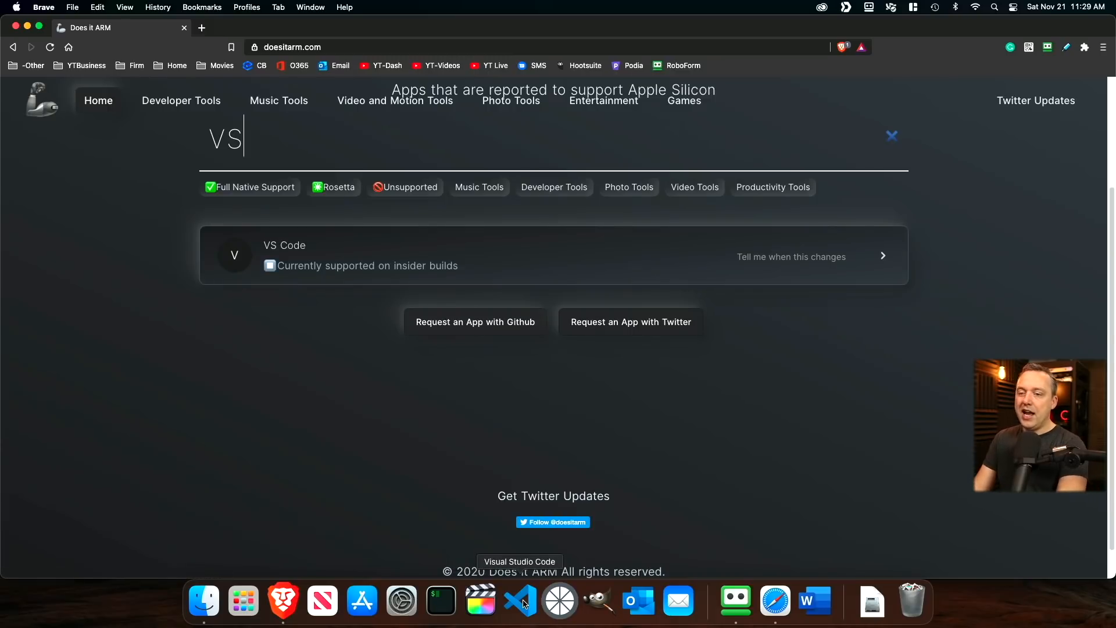
left_click(891, 136)
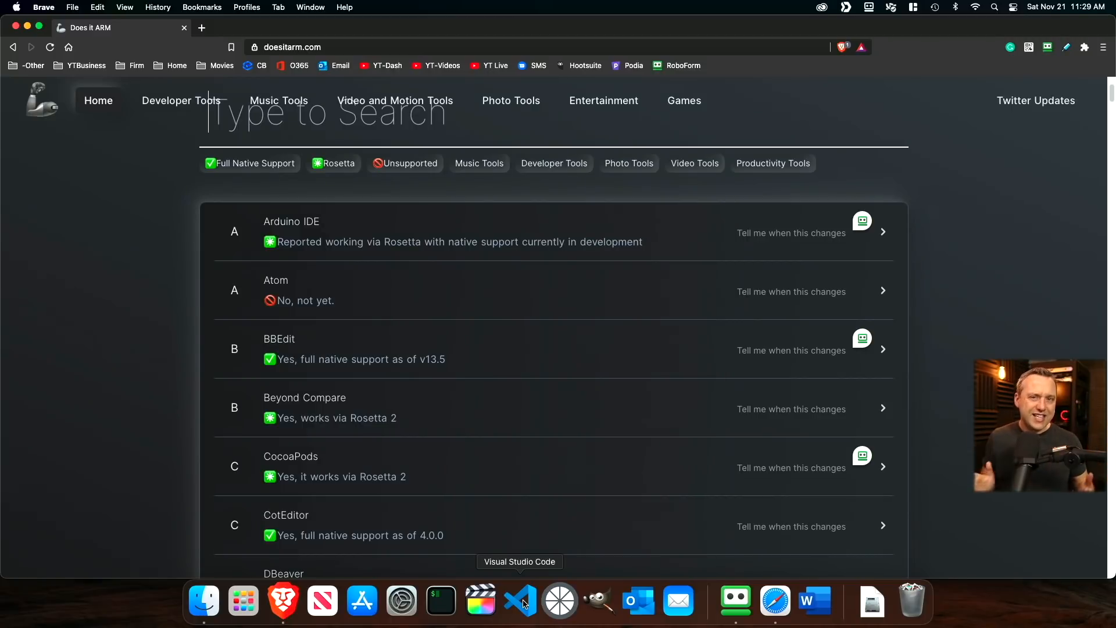
mouse_move(560, 600)
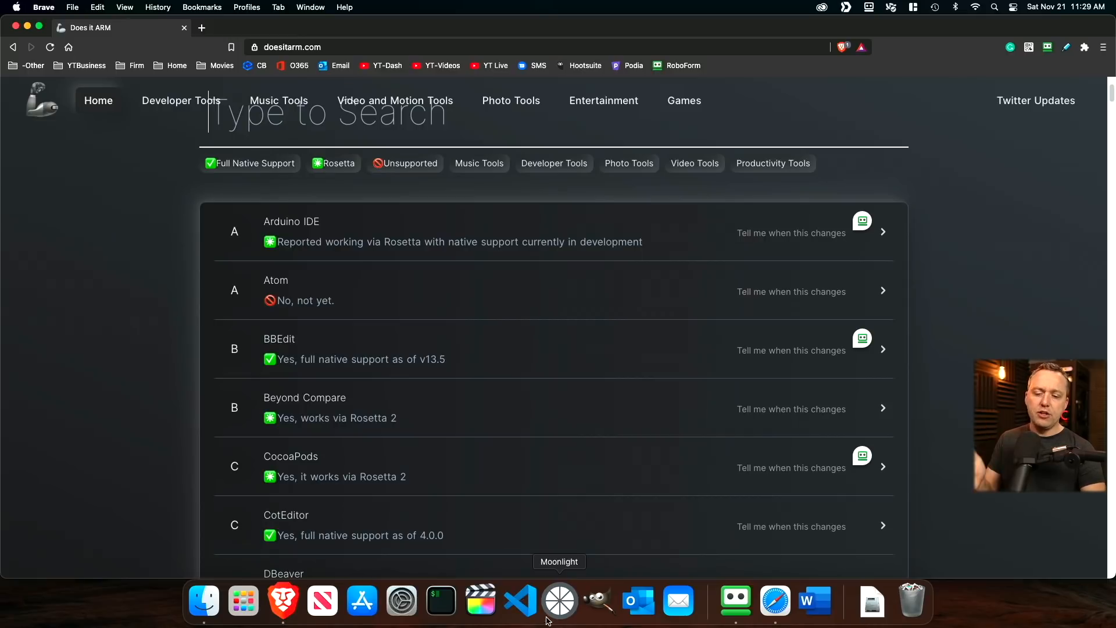
mouse_move(735, 602)
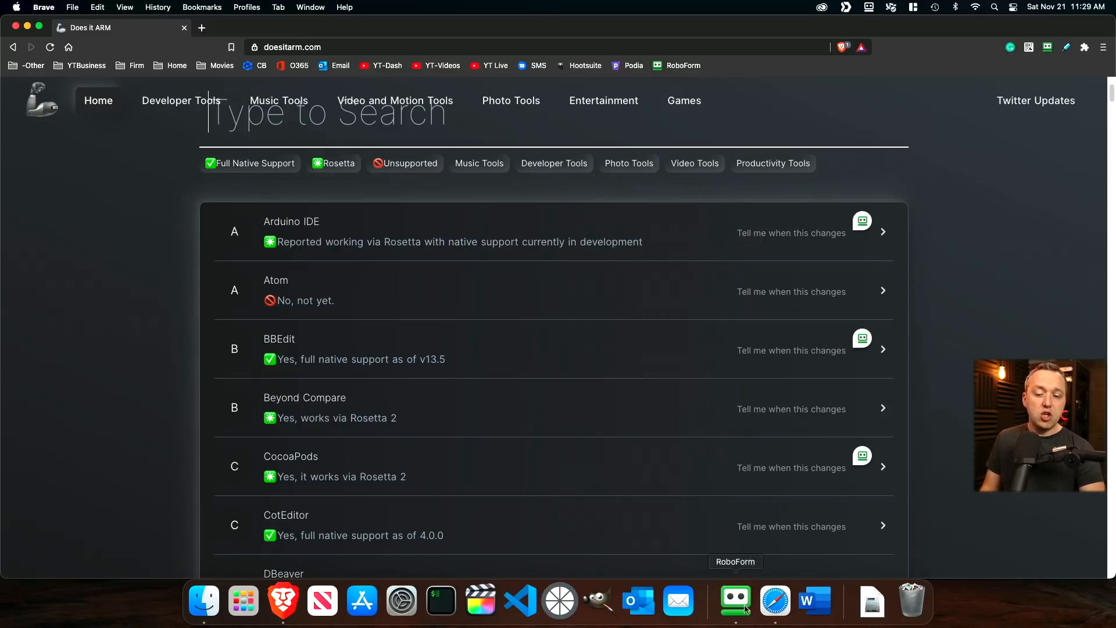
mouse_move(440, 600)
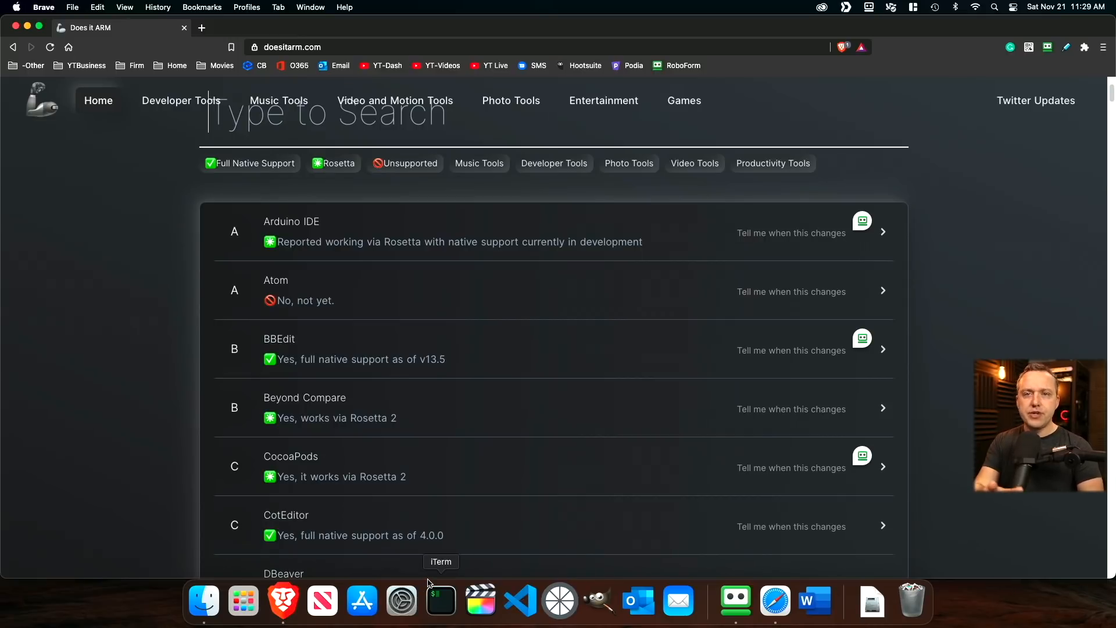
mouse_move(441, 574)
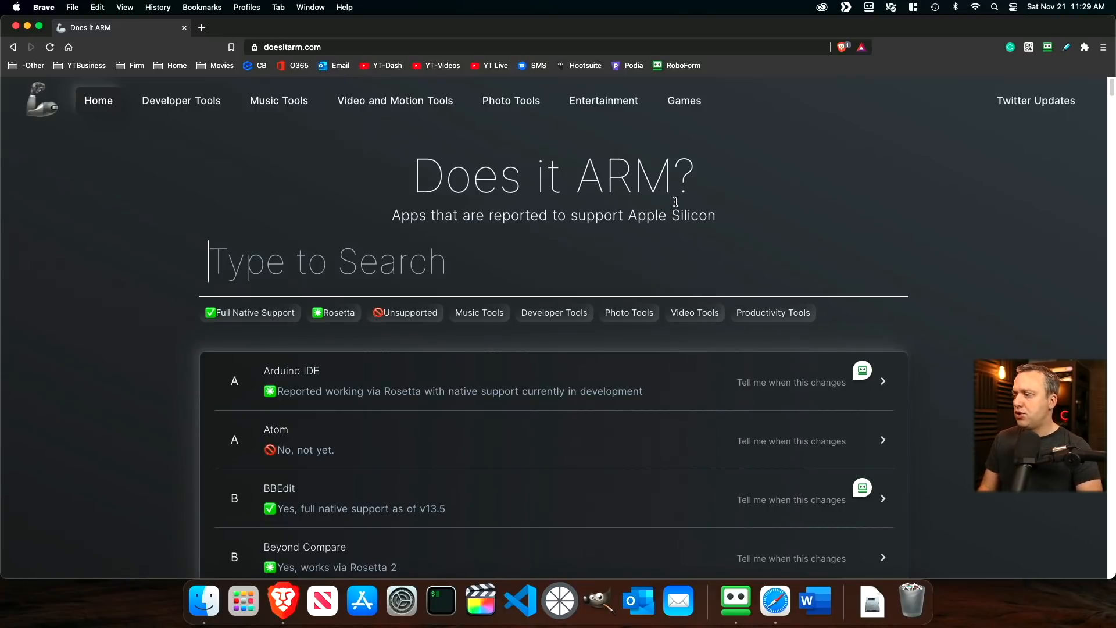
mouse_move(697, 209)
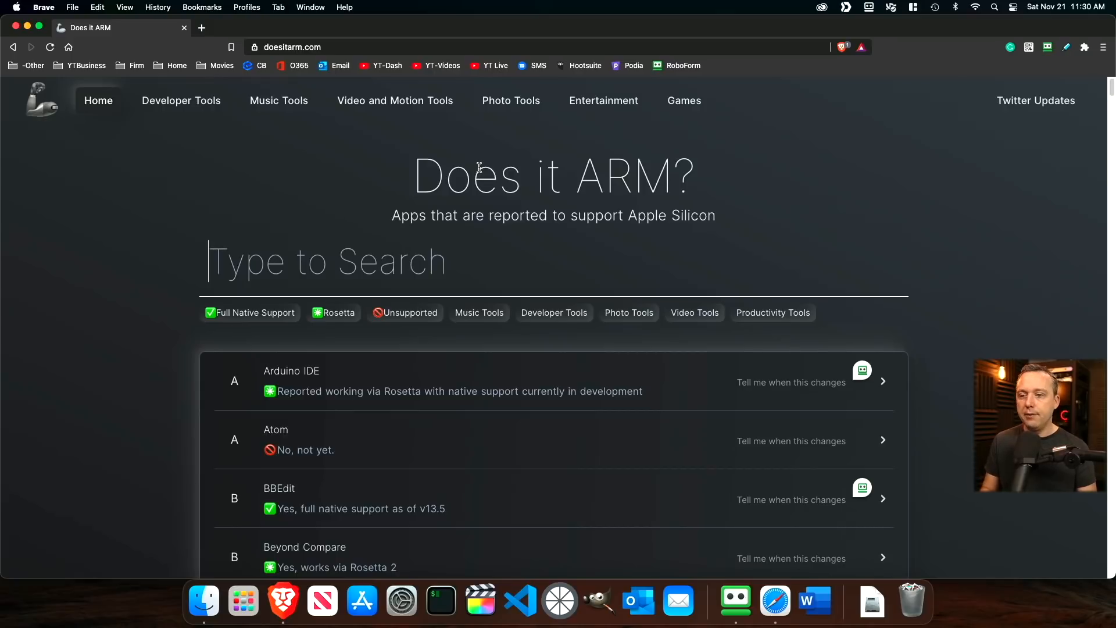
mouse_move(399, 156)
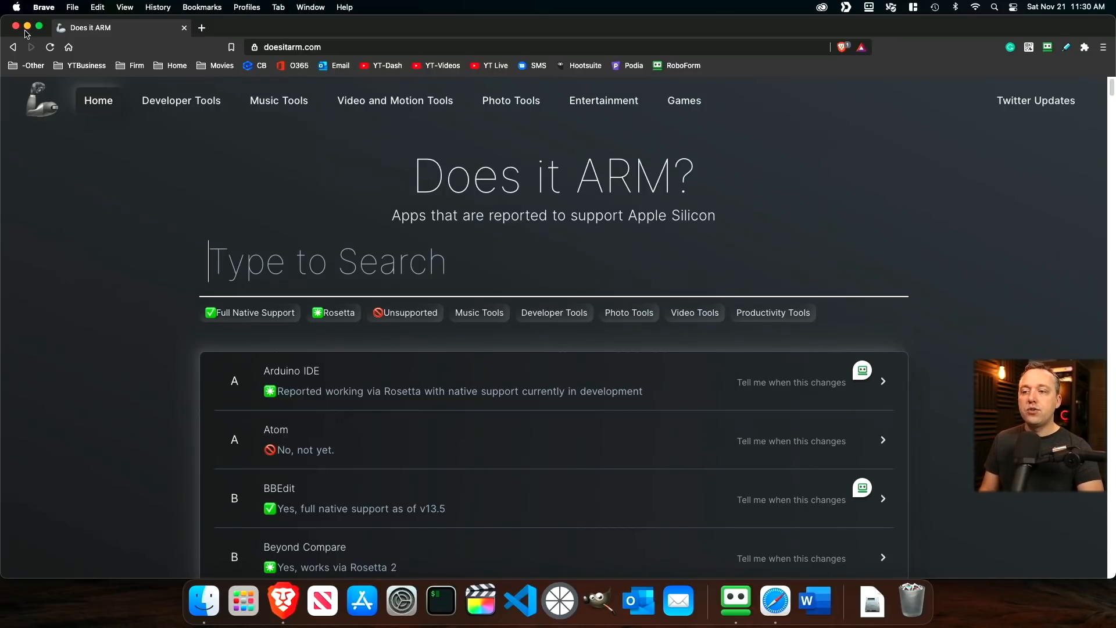
Step: Close Brave, type test text in a new Word document, and discard it unsaved
left_click(26, 27)
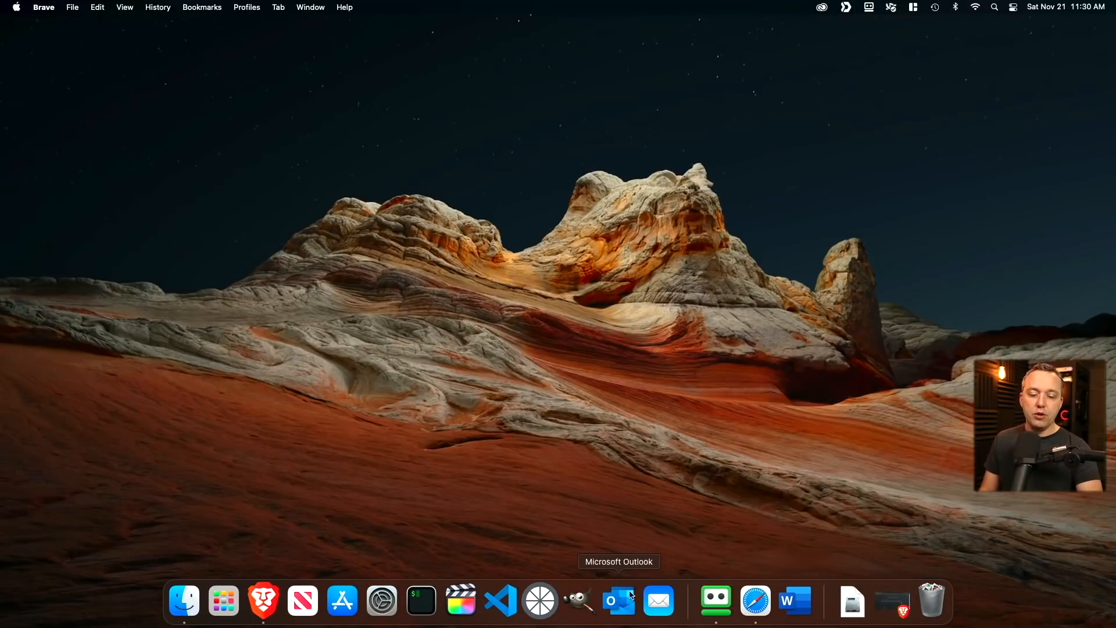
mouse_move(795, 600)
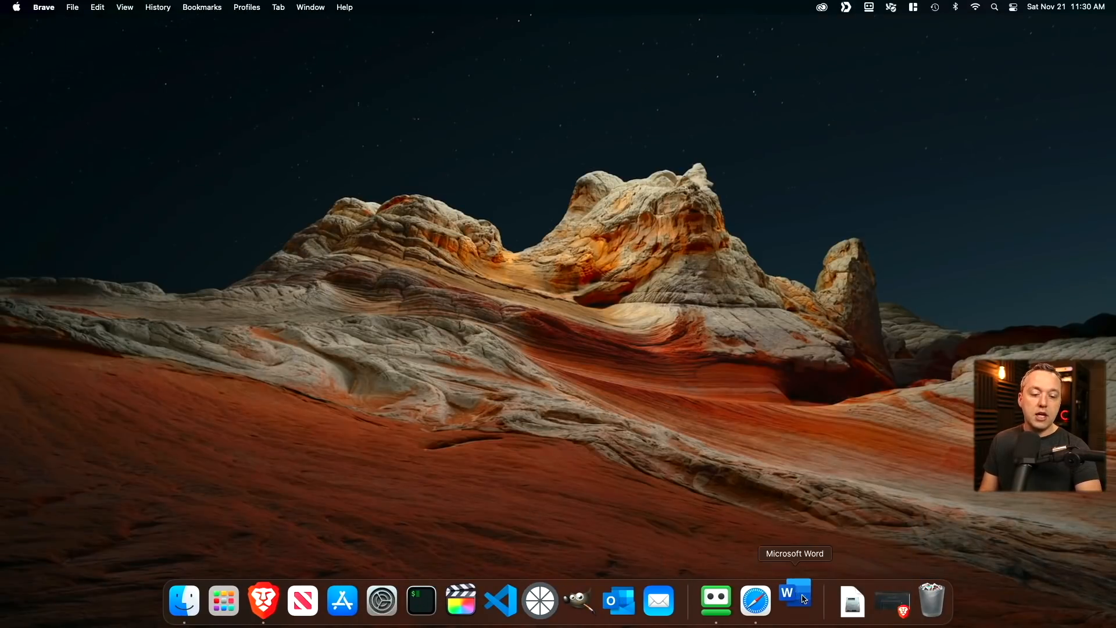
left_click(795, 600)
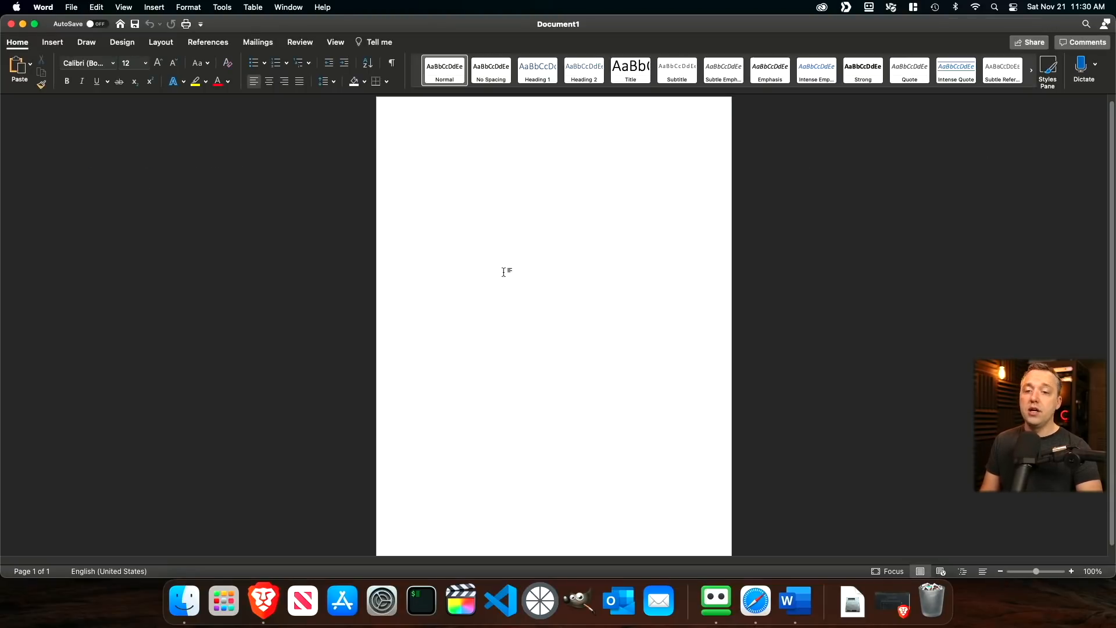
type("fghdfghdfghdfh")
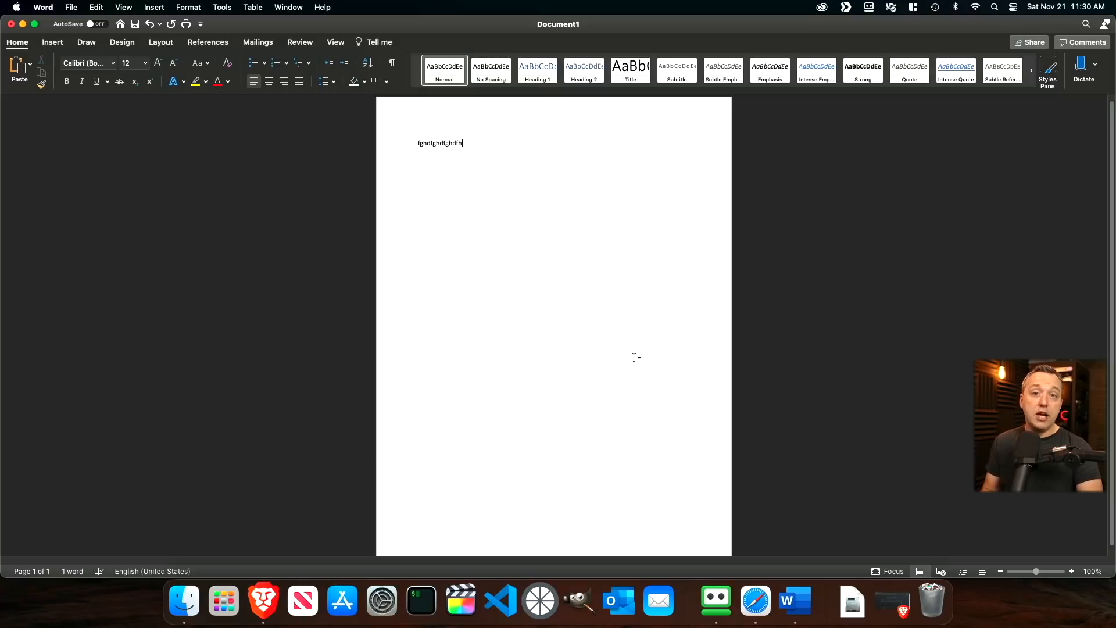
mouse_move(625, 340)
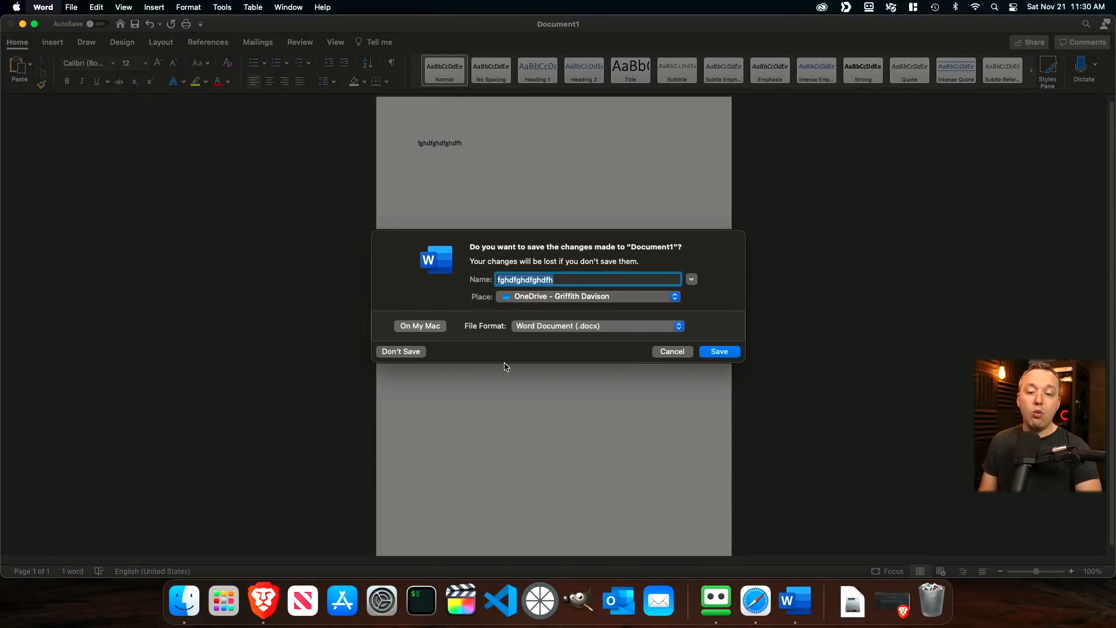
left_click(400, 352)
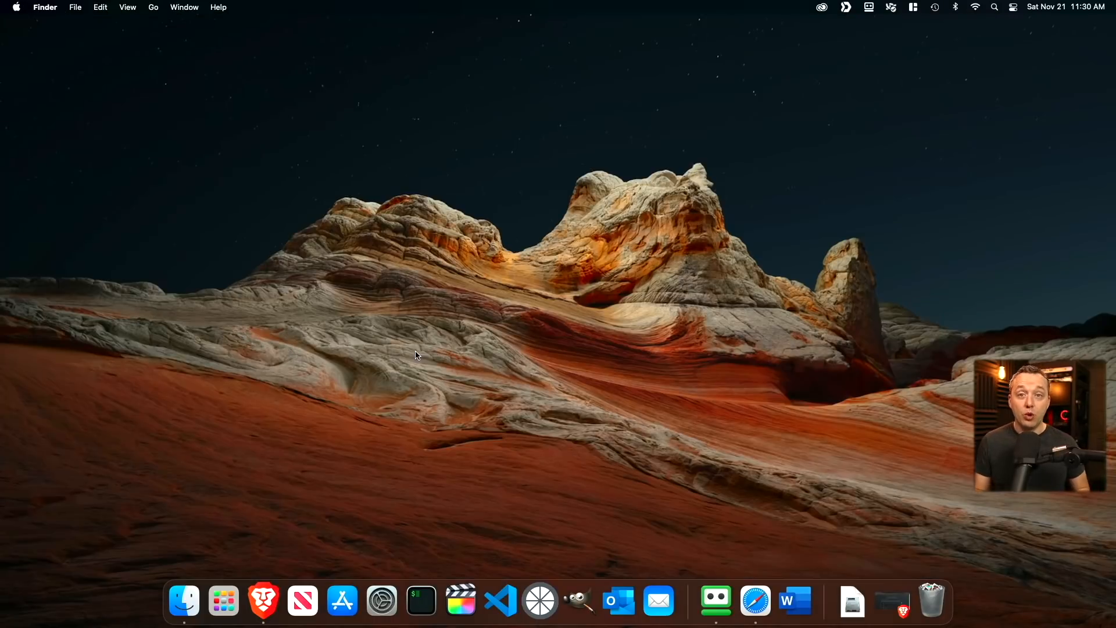
mouse_move(421, 600)
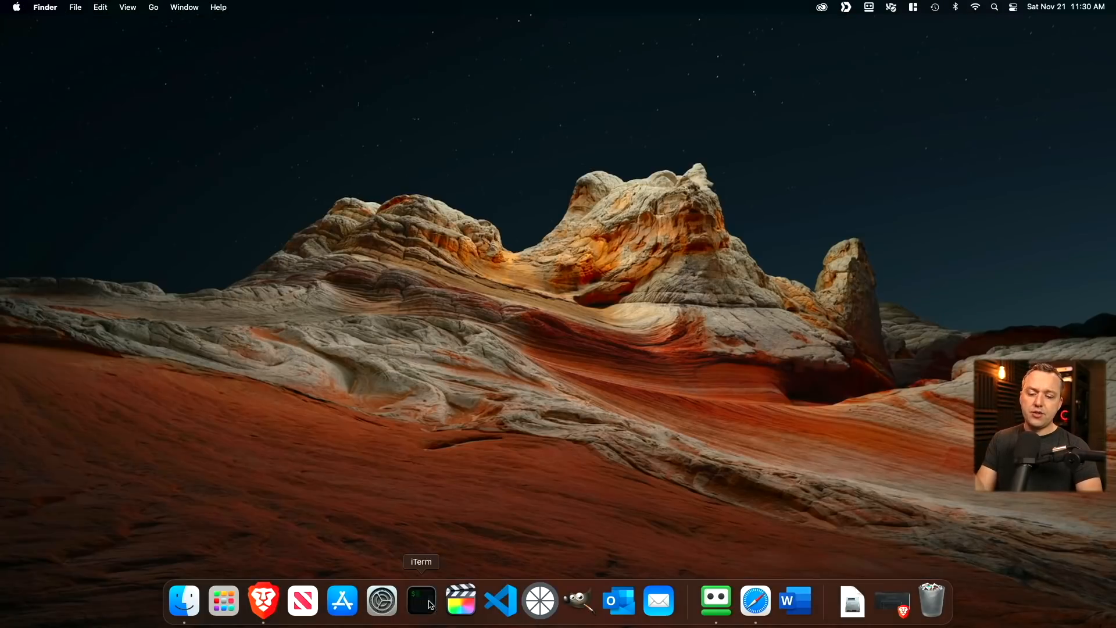
Step: Launch iTerm2 and run 'brew update'
left_click(421, 600)
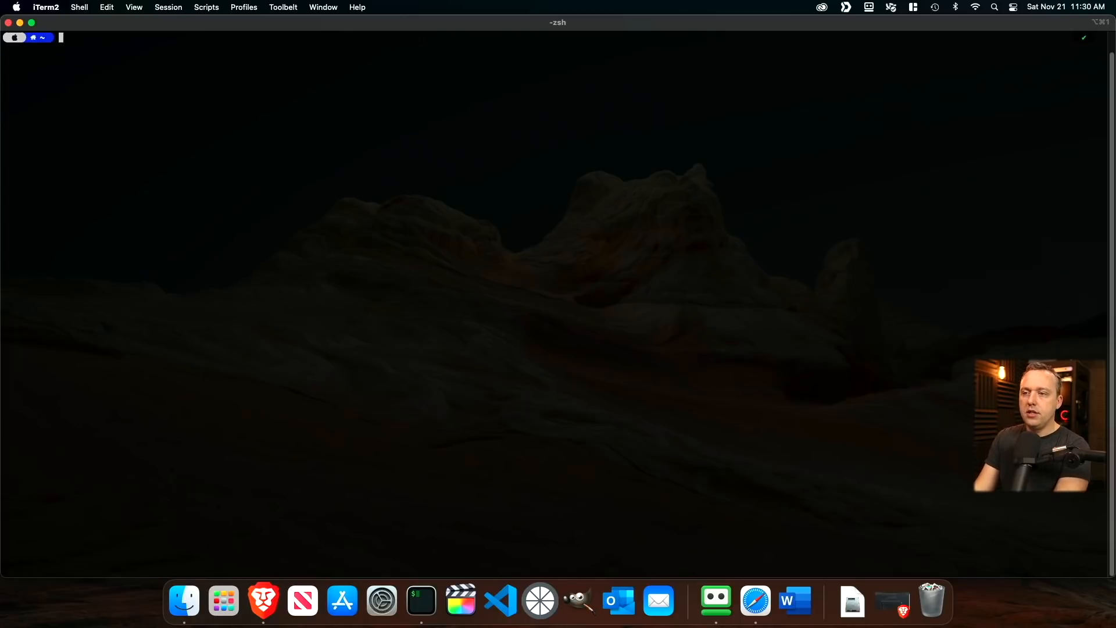
type("brew")
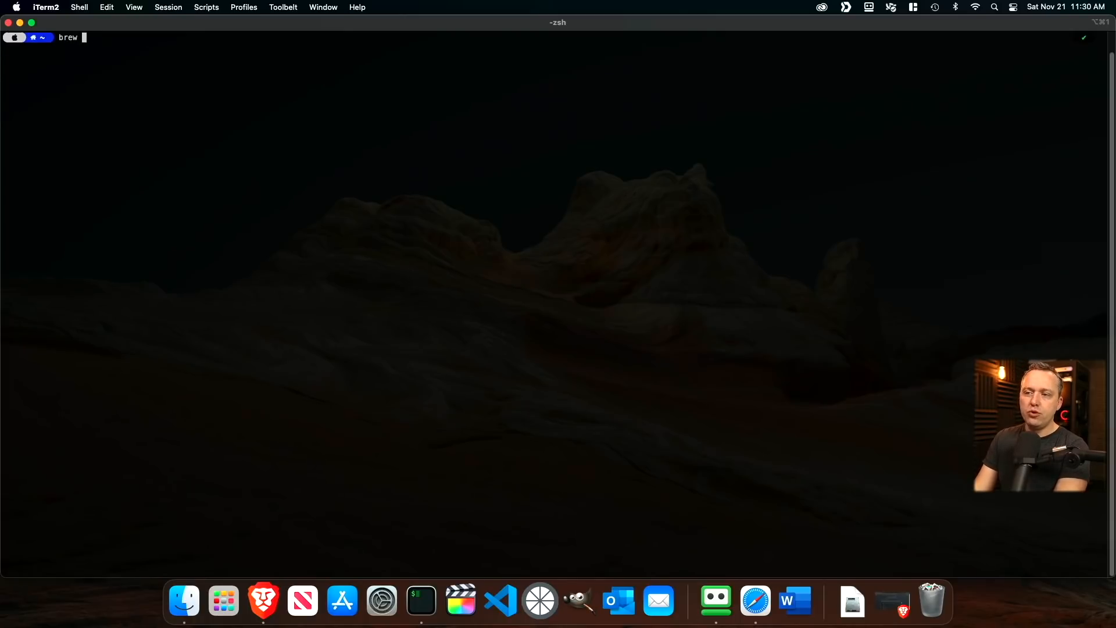
type("update")
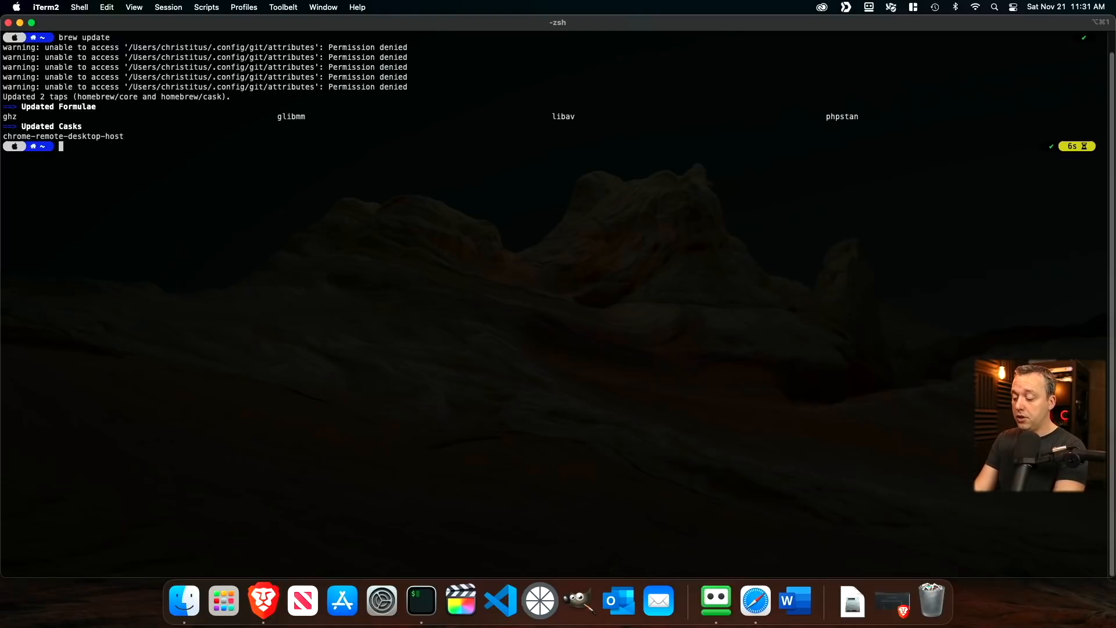
Step: Install htop with Homebrew and run the 'htop' command
type("h")
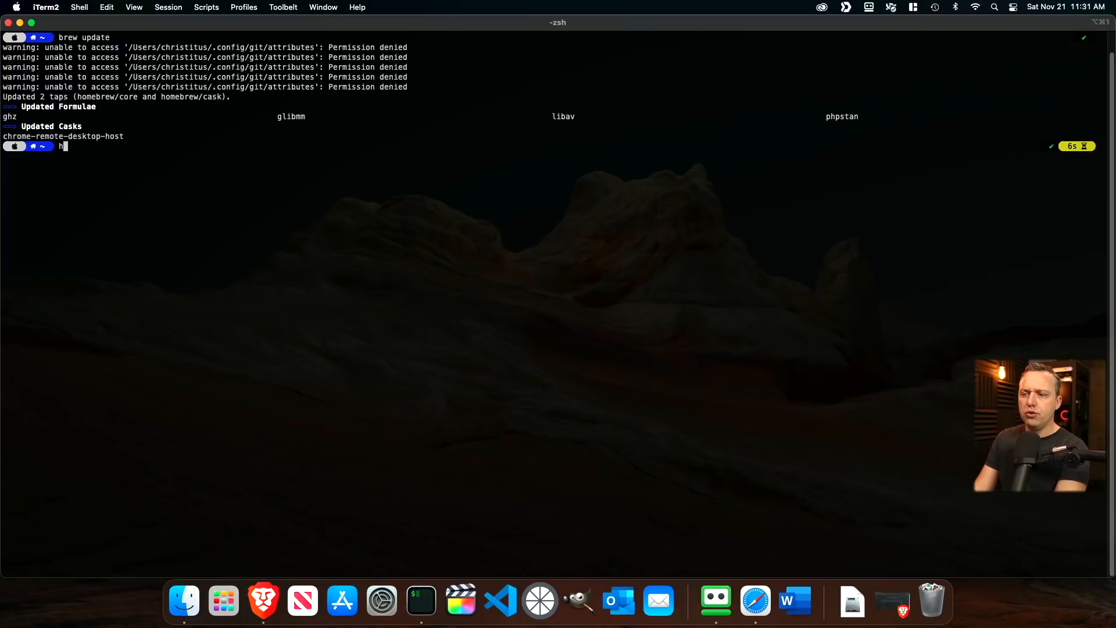
type("brew install htop")
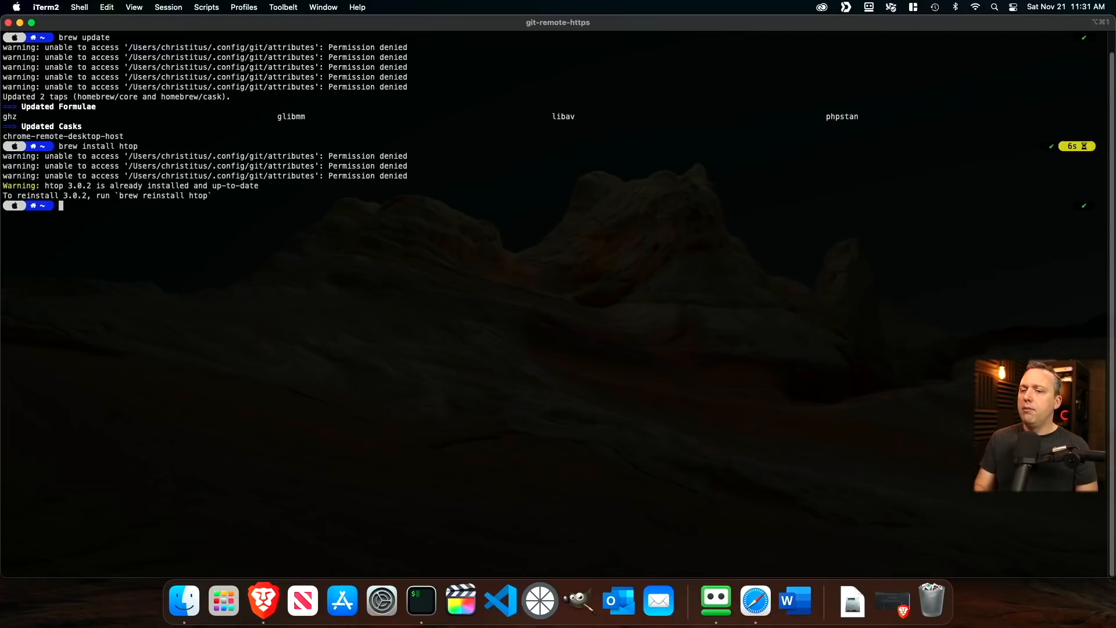
type("h")
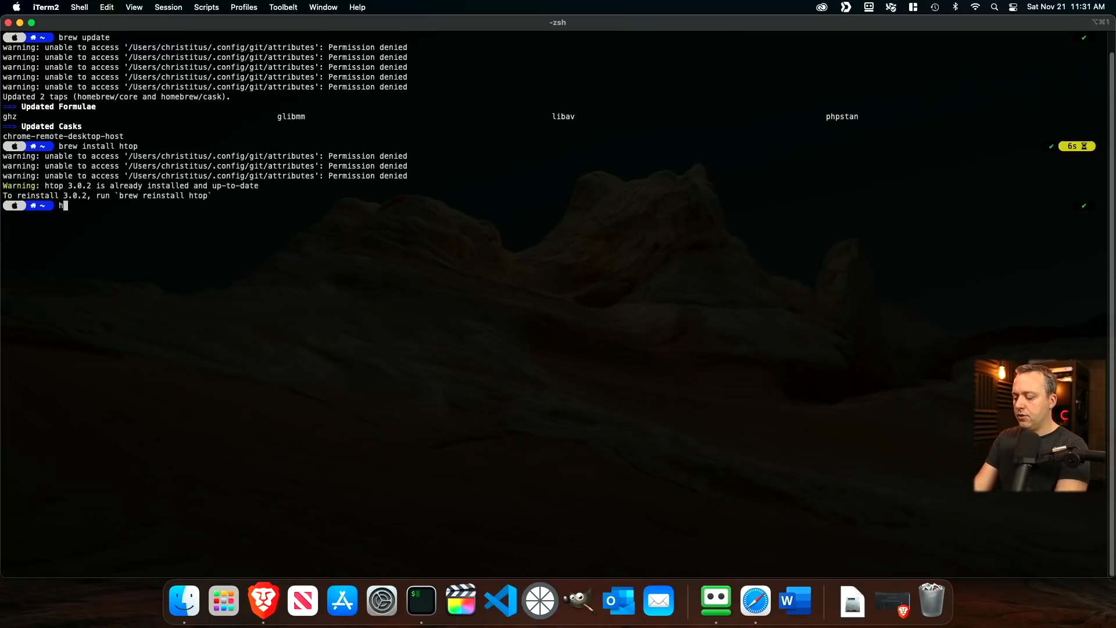
key("Return")
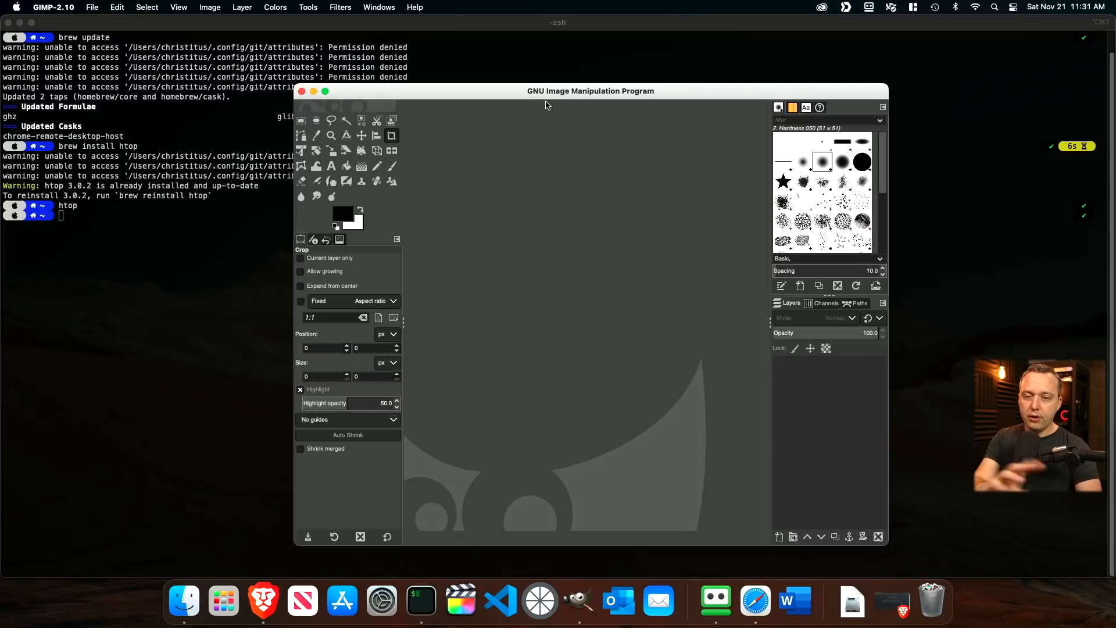
mouse_move(583, 109)
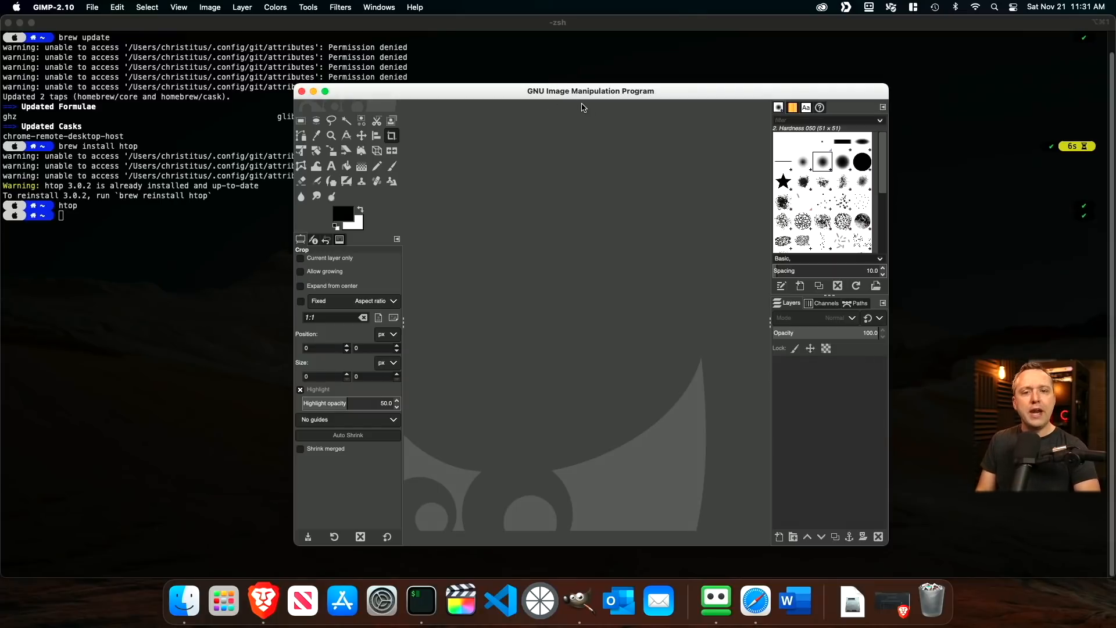
mouse_move(434, 99)
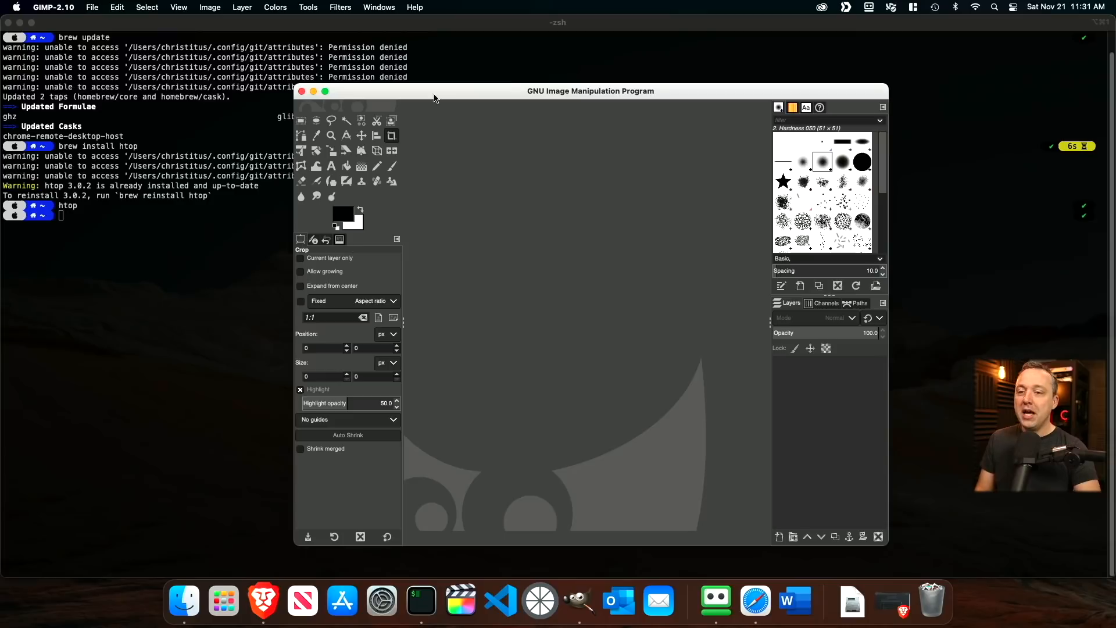
Step: Drag the GIMP window by its title bar, then maximize it to full screen
left_click_drag(434, 90, 526, 96)
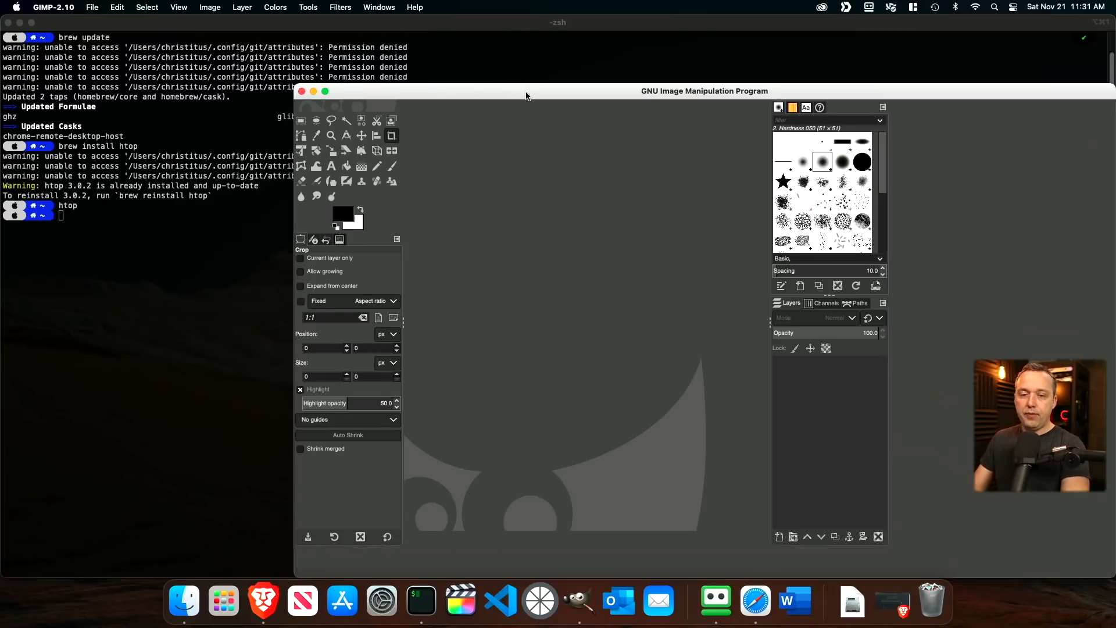
left_click(325, 92)
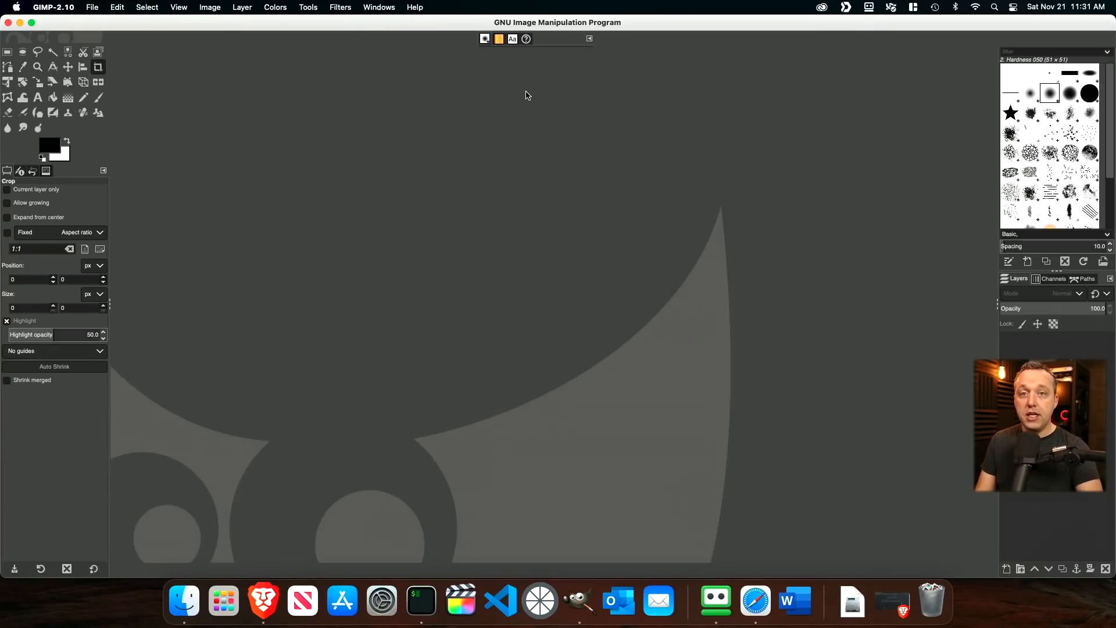
mouse_move(517, 213)
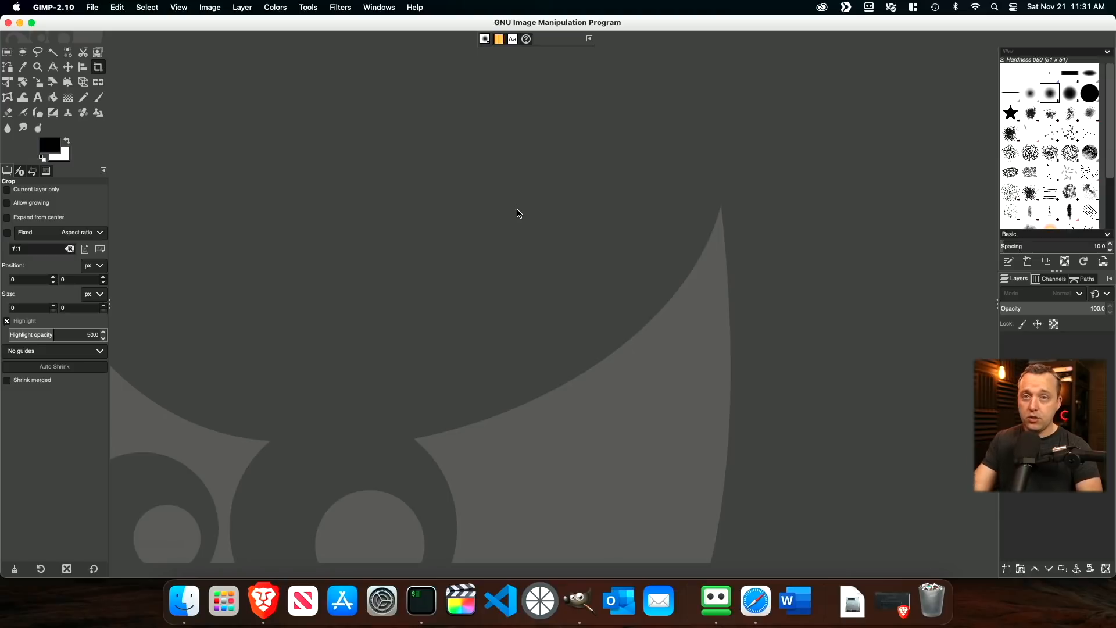
mouse_move(504, 200)
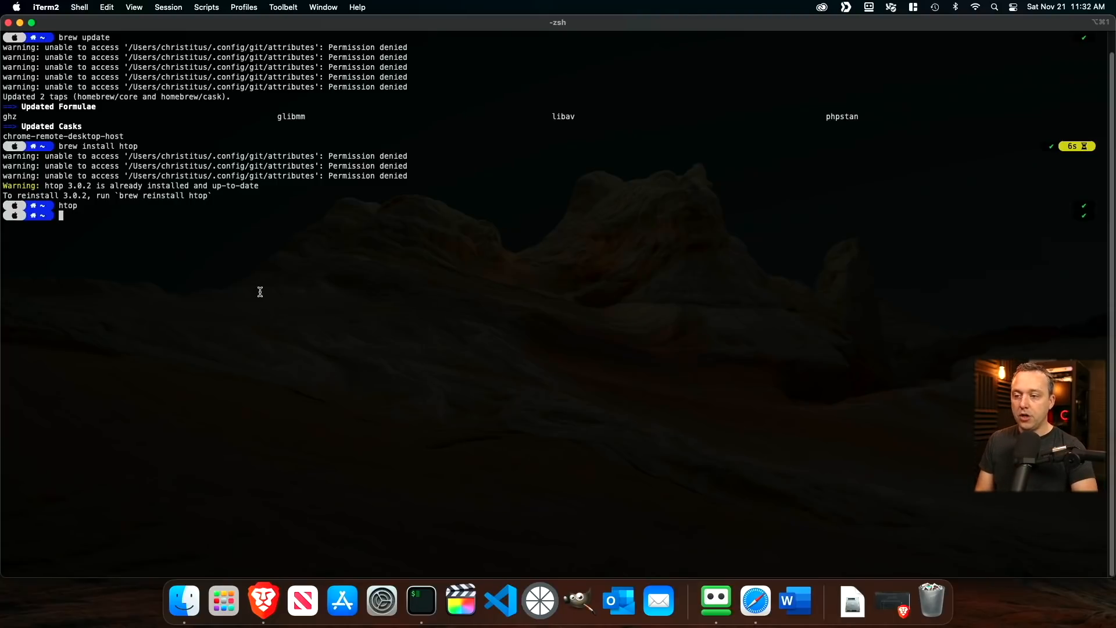
mouse_move(285, 267)
type("ibrew update")
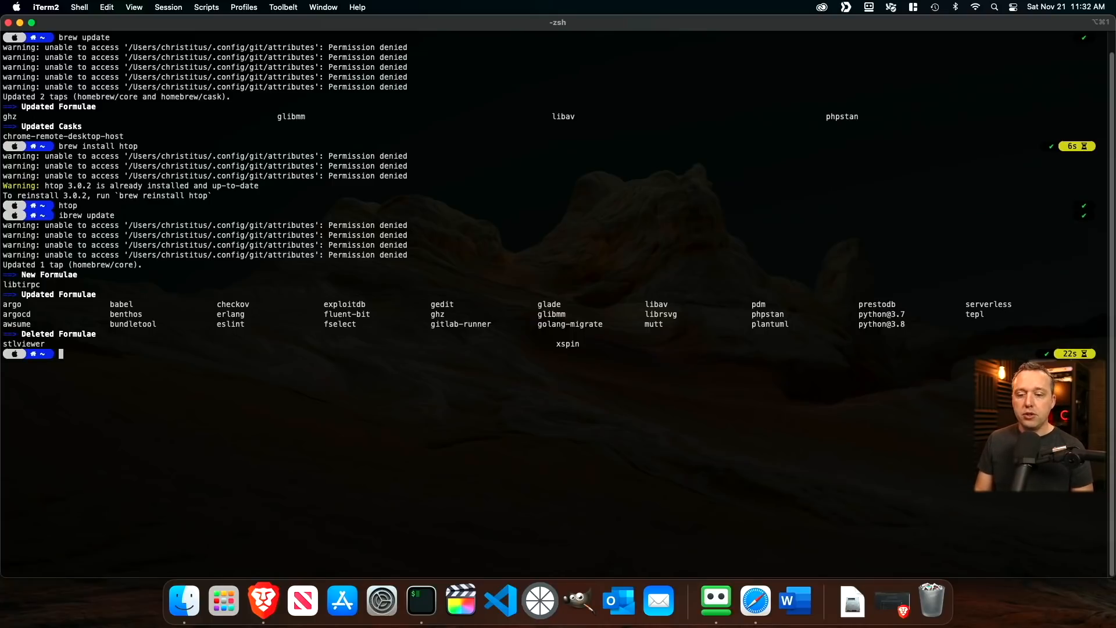
mouse_move(500, 600)
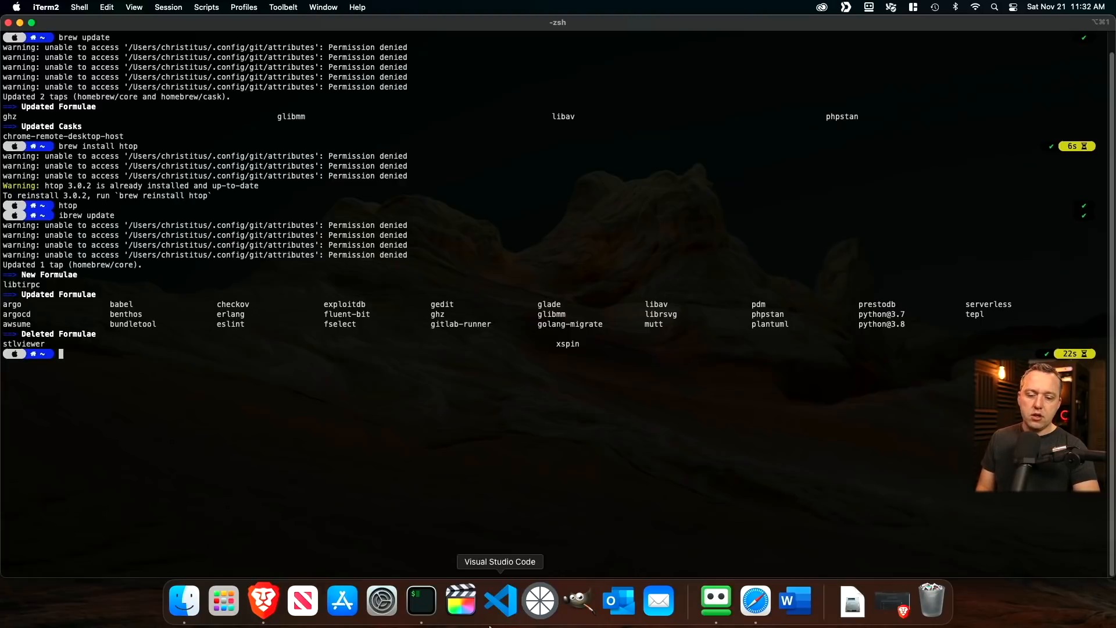
Step: Launch Visual Studio Code from the Dock and click in its empty window
left_click(500, 600)
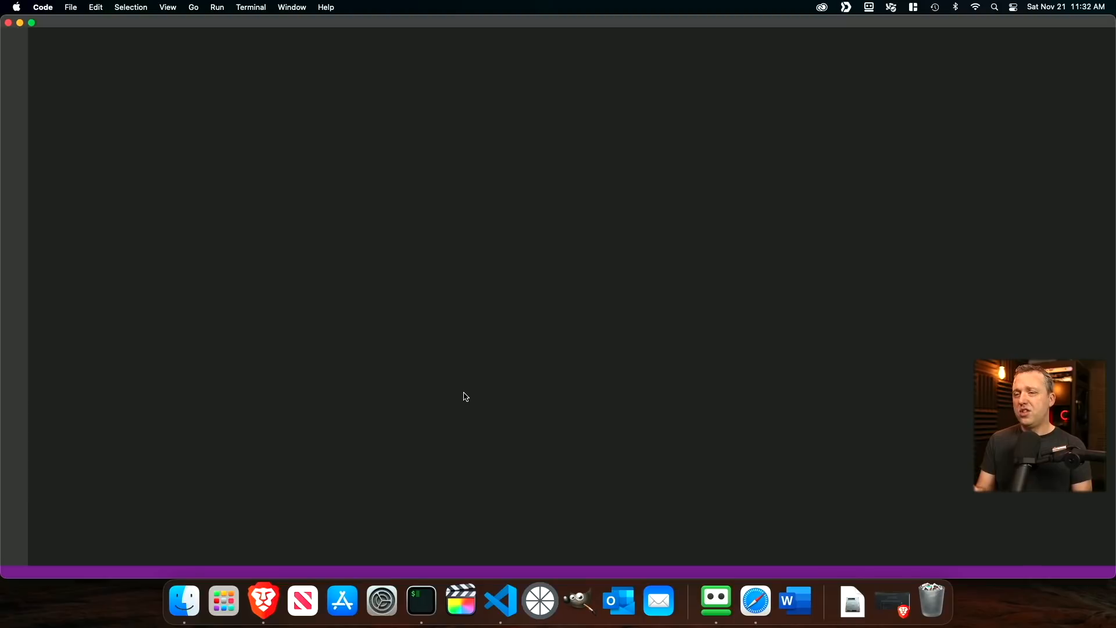
left_click(501, 602)
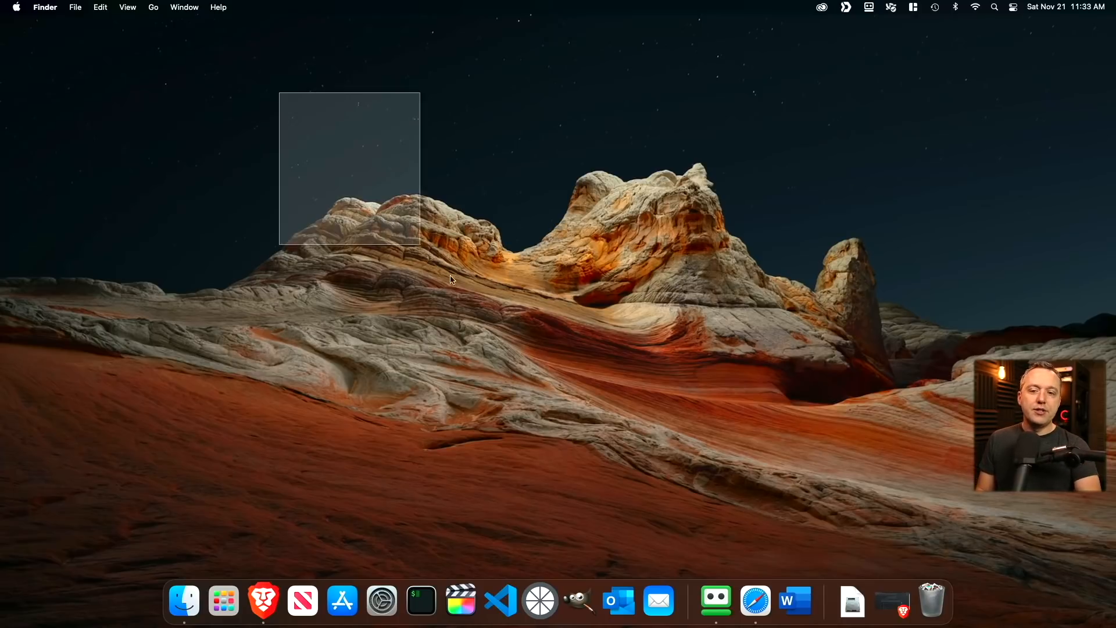
left_click_drag(420, 245, 840, 505)
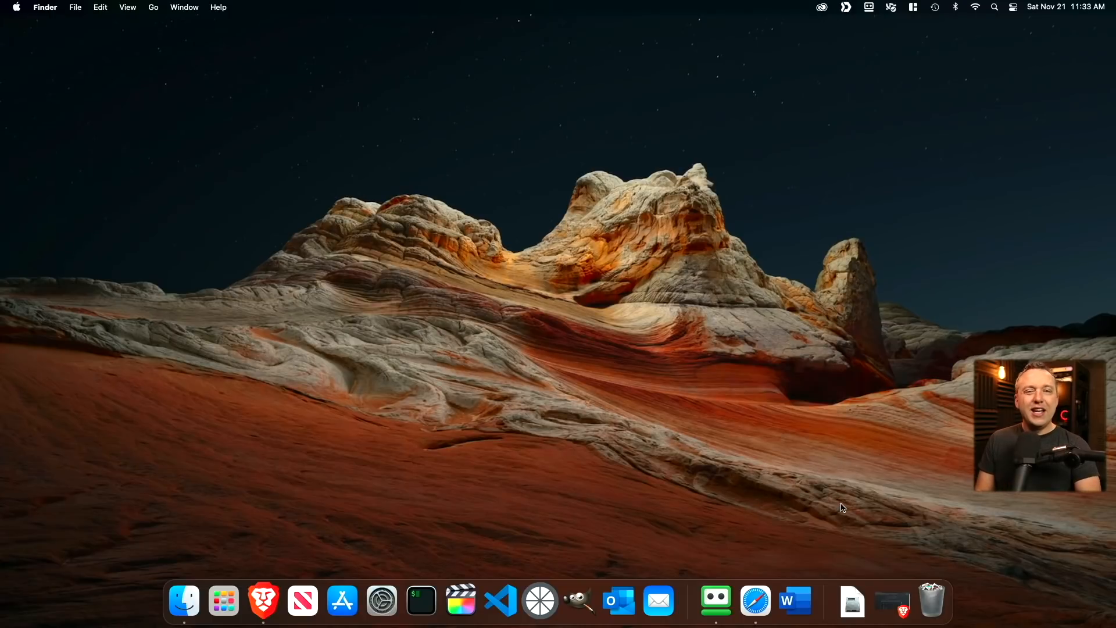
mouse_move(577, 289)
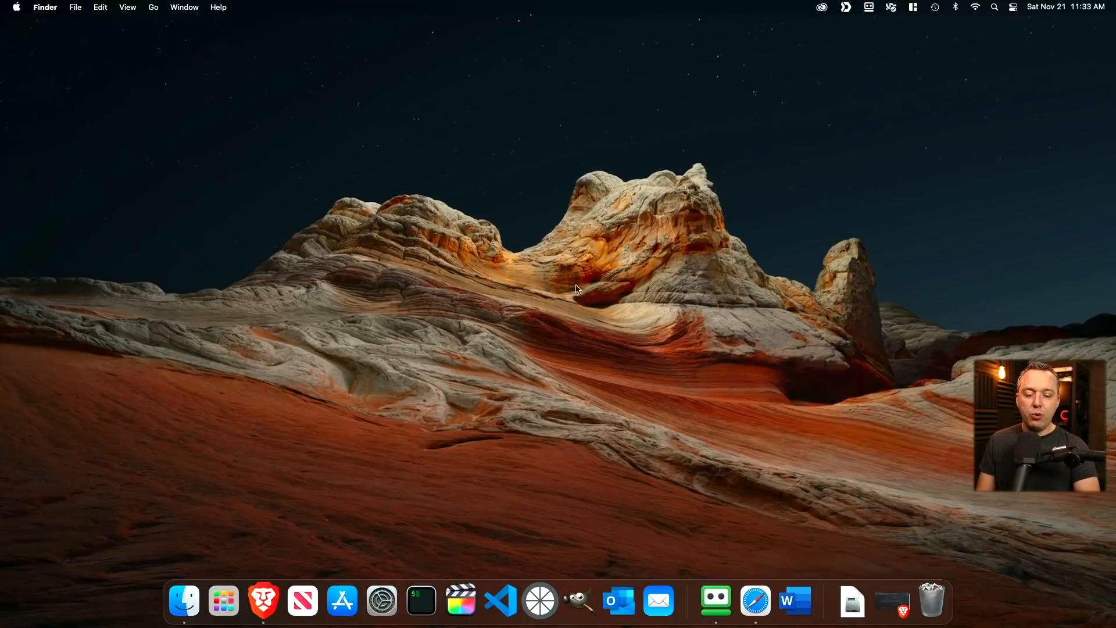
mouse_move(588, 348)
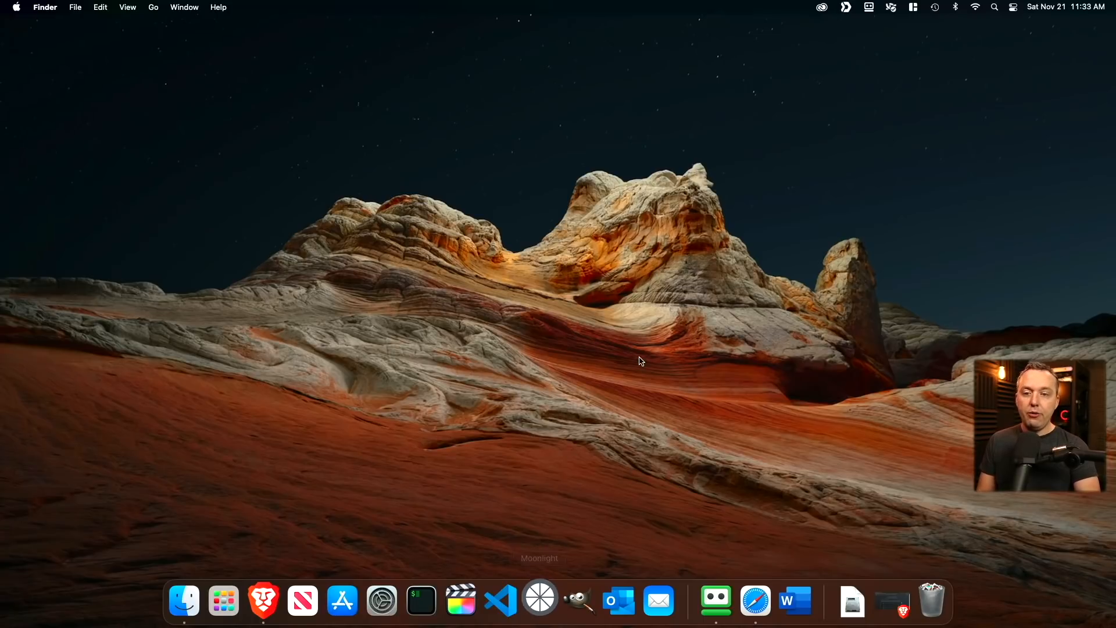
left_click(539, 600)
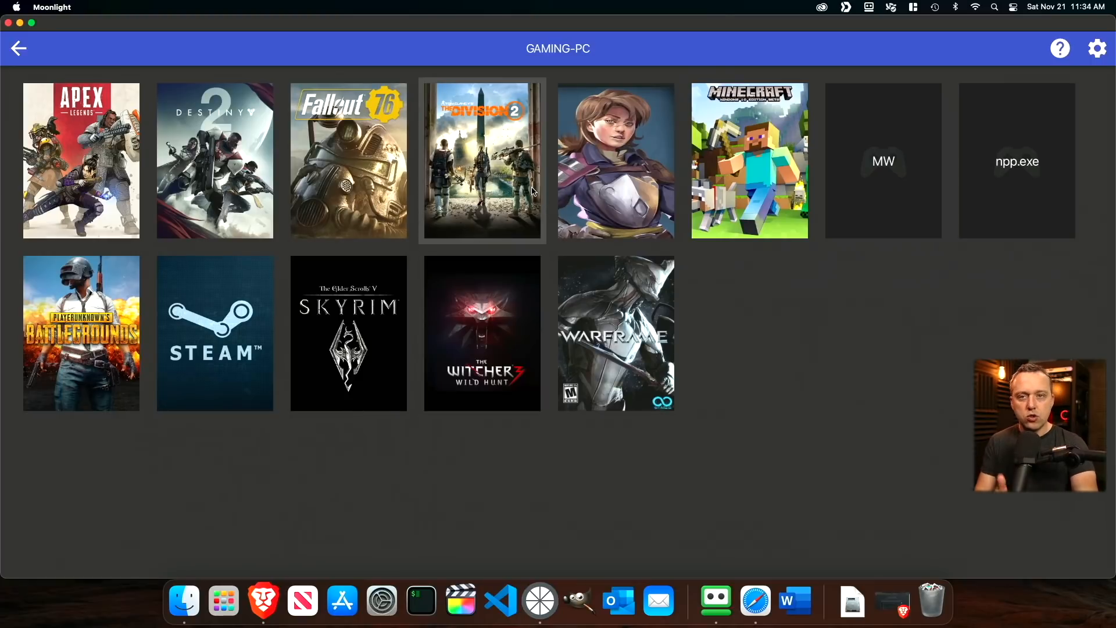
mouse_move(611, 174)
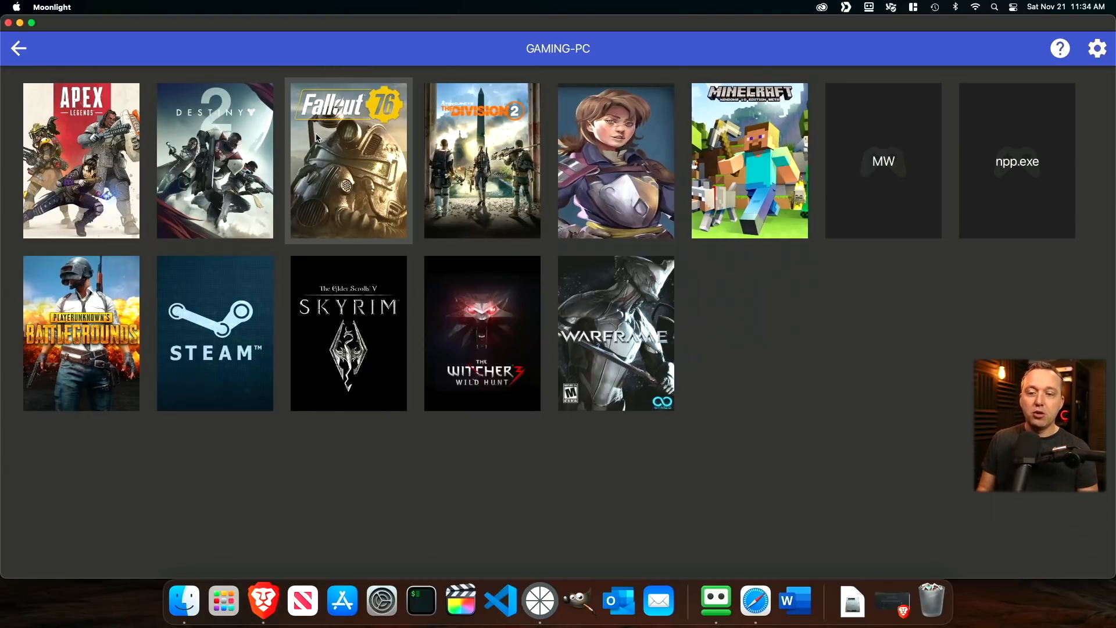
mouse_move(435, 100)
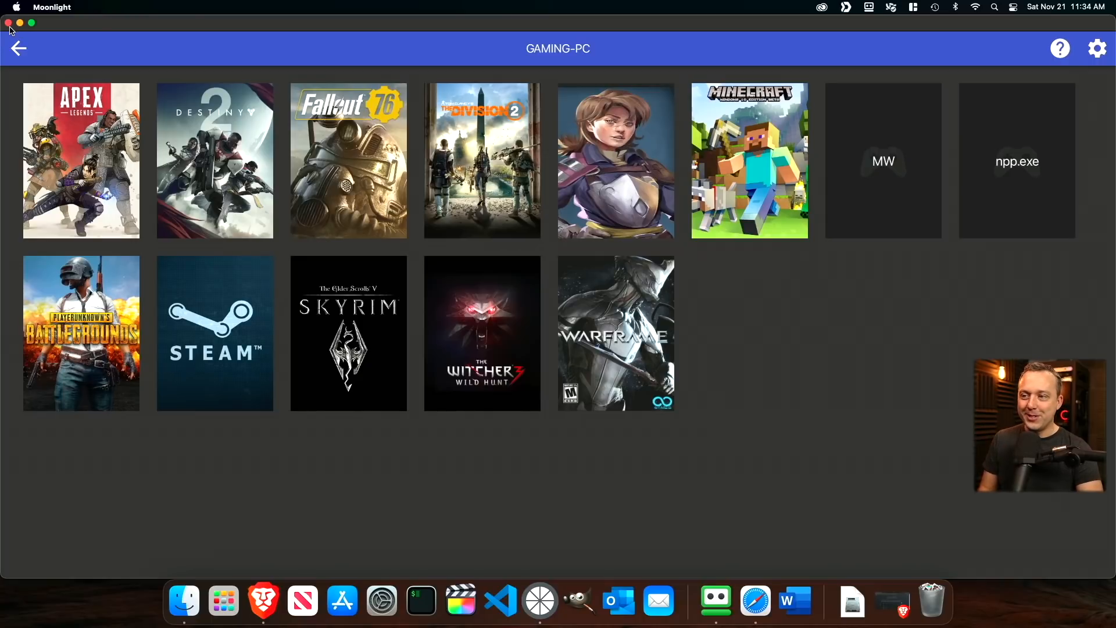
left_click(7, 23)
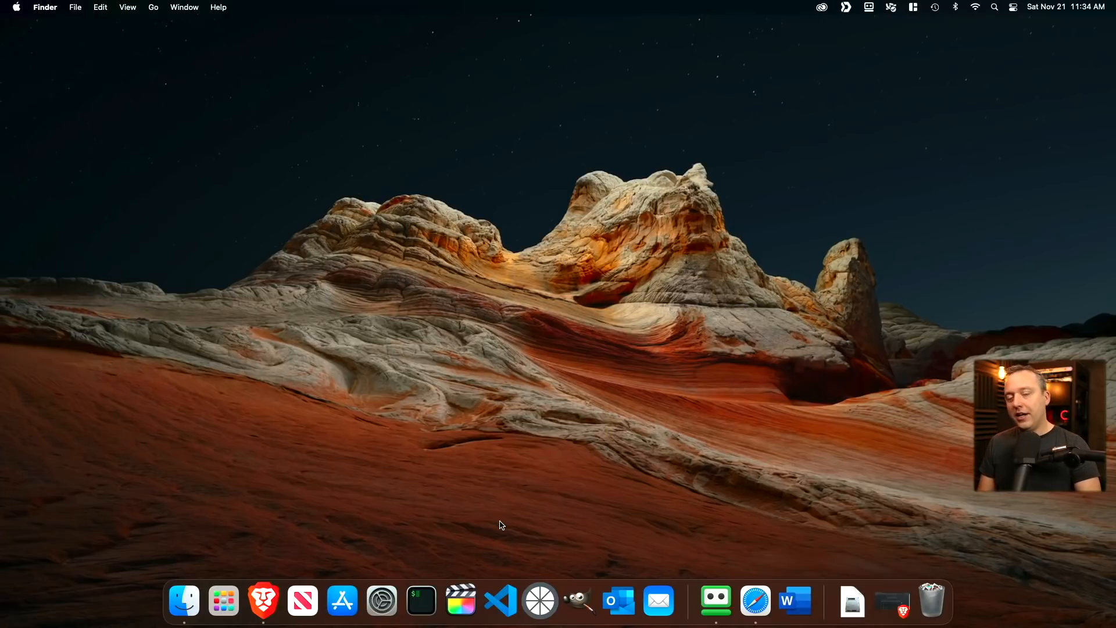
mouse_move(342, 600)
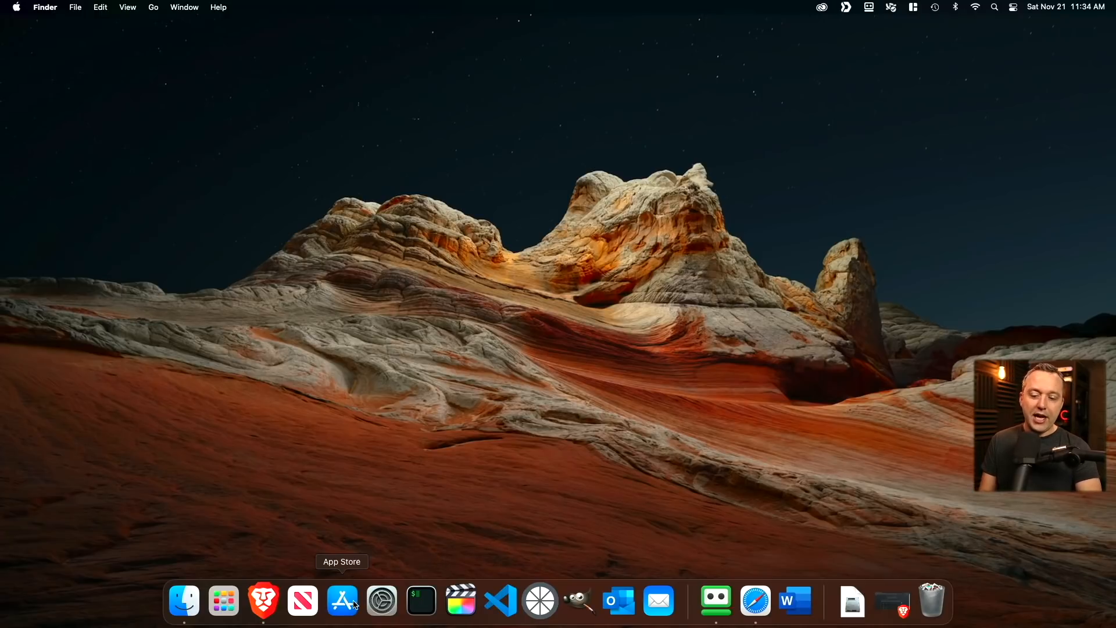
Step: Launch the App Store and scroll the Arcade page down to Most Popular games
left_click(342, 600)
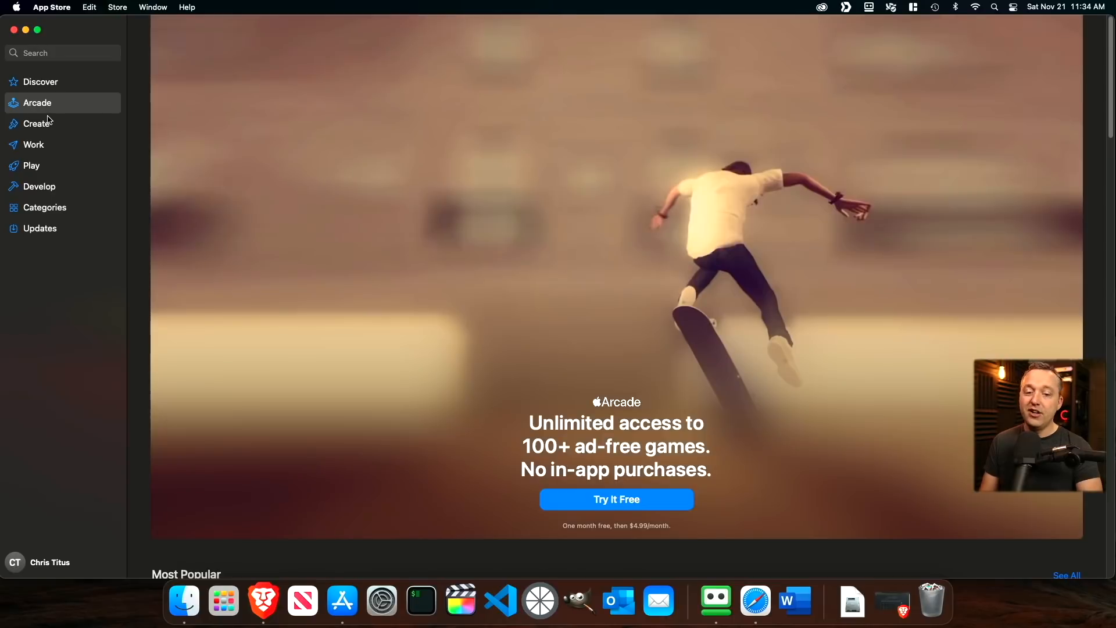
scroll("down", 3)
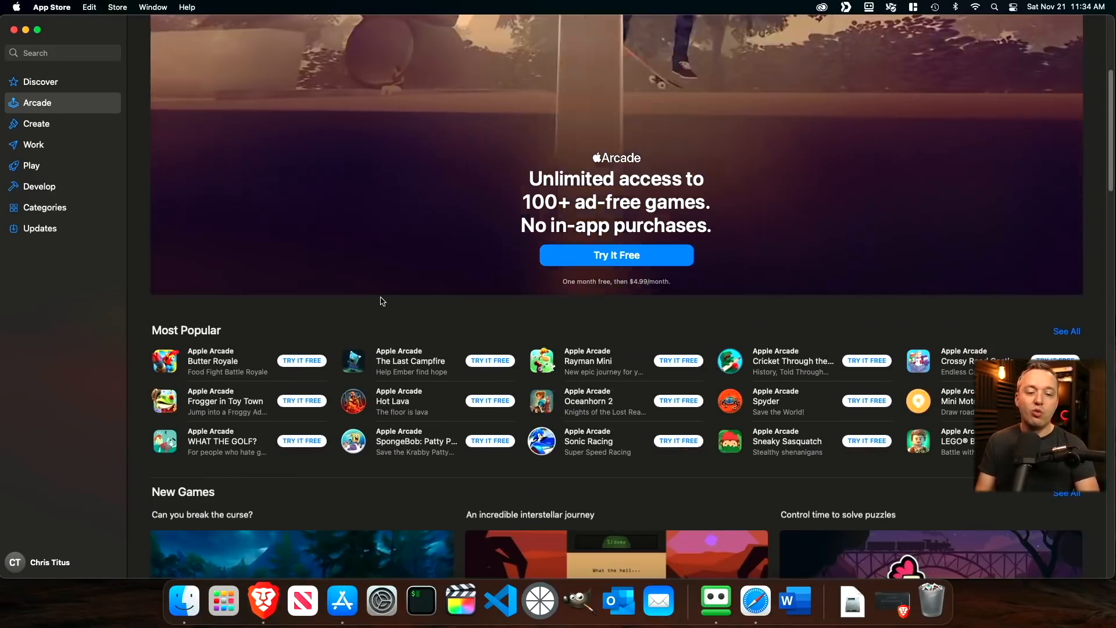